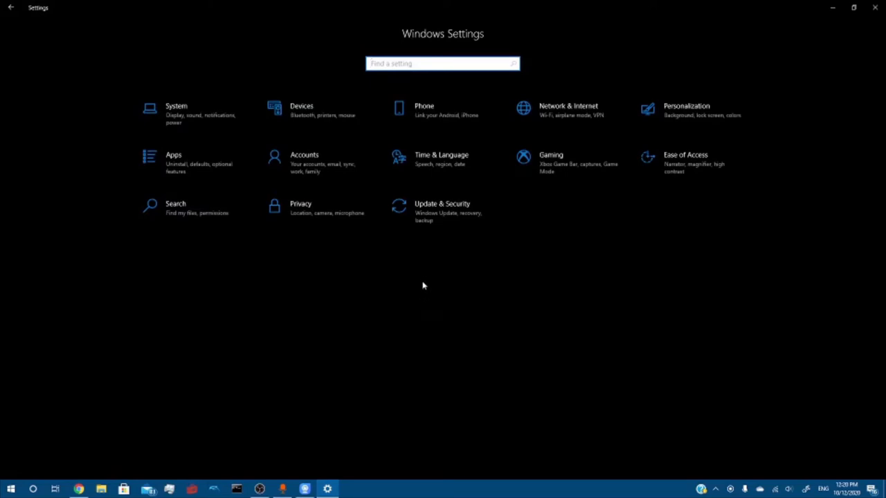
{"action": "mouse_move", "coordinate": [417, 262]}
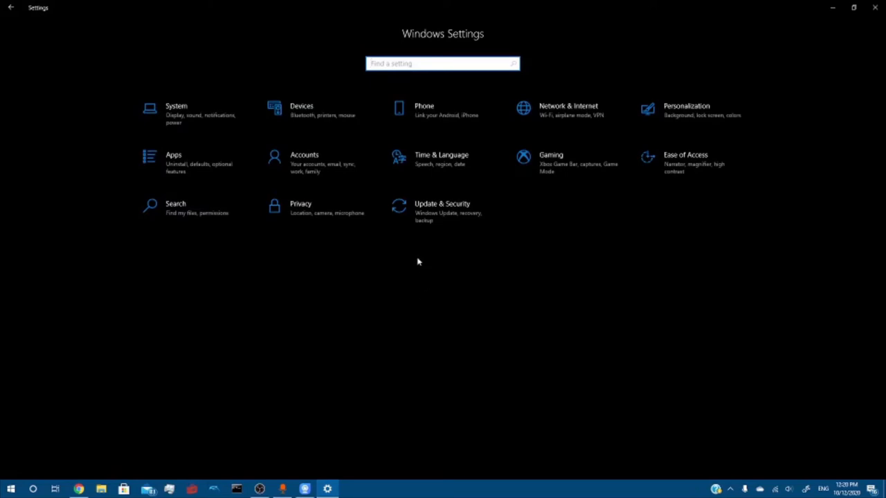
{"action": "mouse_move", "coordinate": [318, 113]}
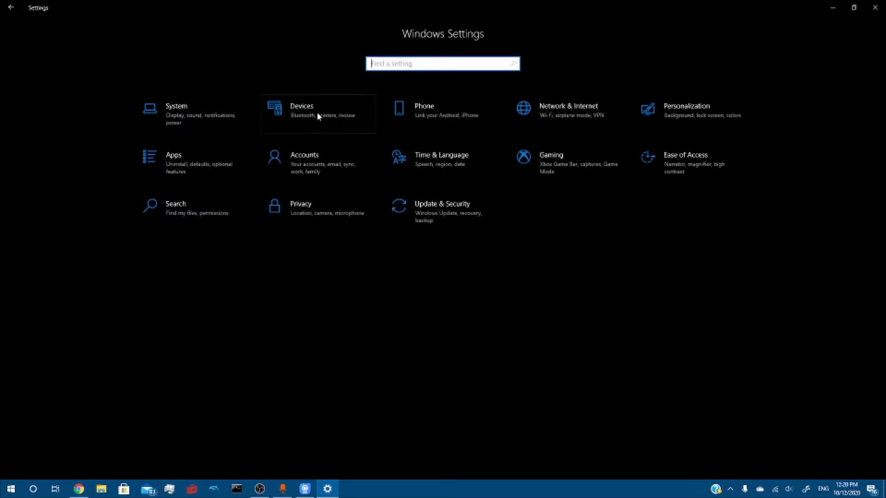
Minimize OBS Studio to reveal the desktop with the Chrome taskbar icon ready.
{"action": "left_click", "coordinate": [318, 111]}
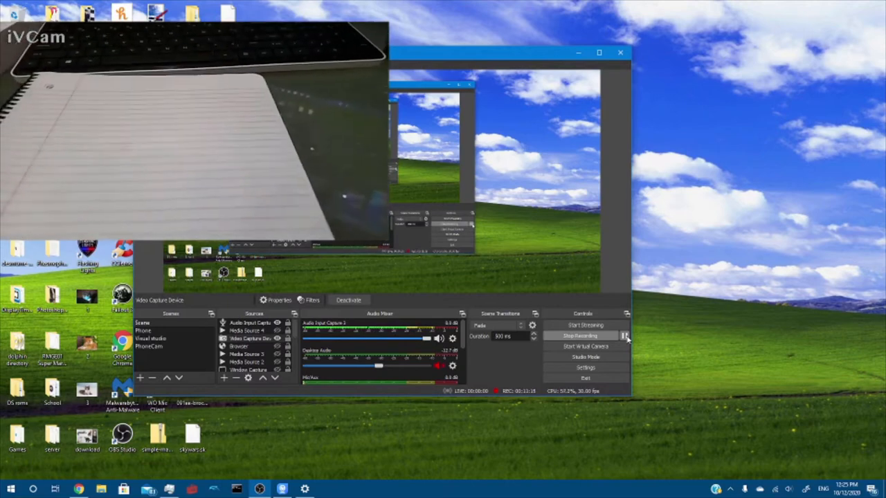
{"action": "mouse_move", "coordinate": [625, 85]}
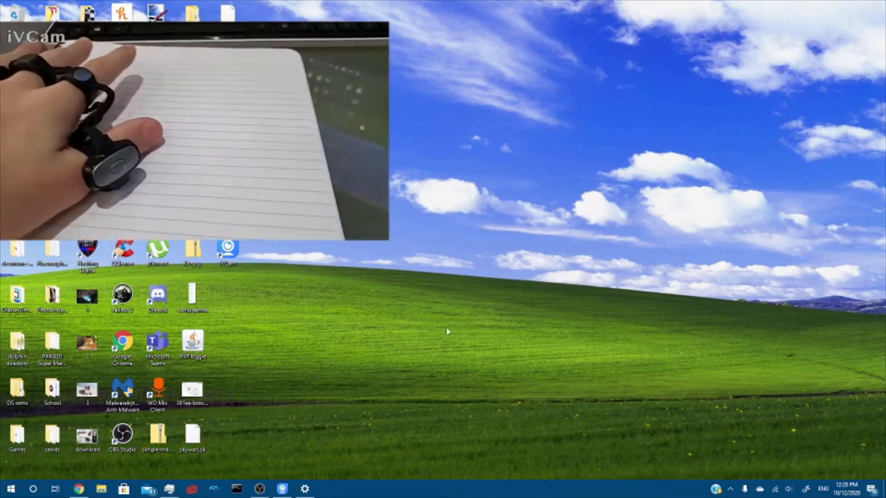
{"action": "mouse_move", "coordinate": [566, 159]}
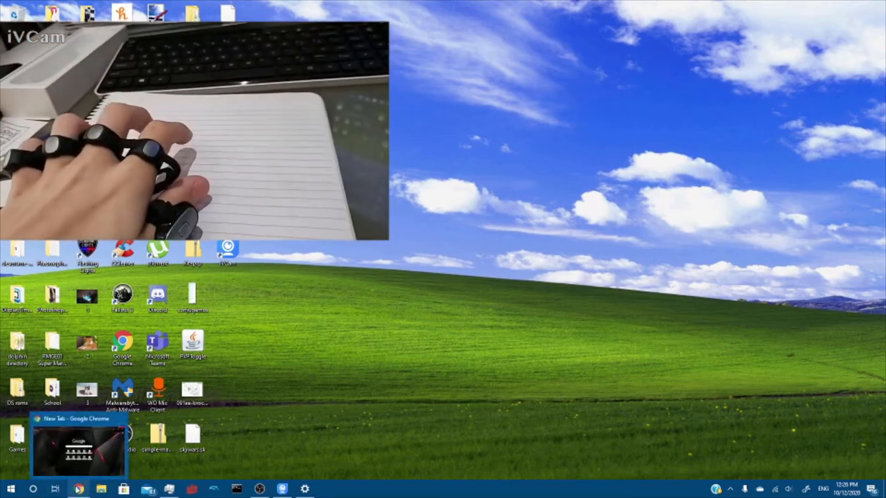
{"action": "left_click", "coordinate": [78, 446]}
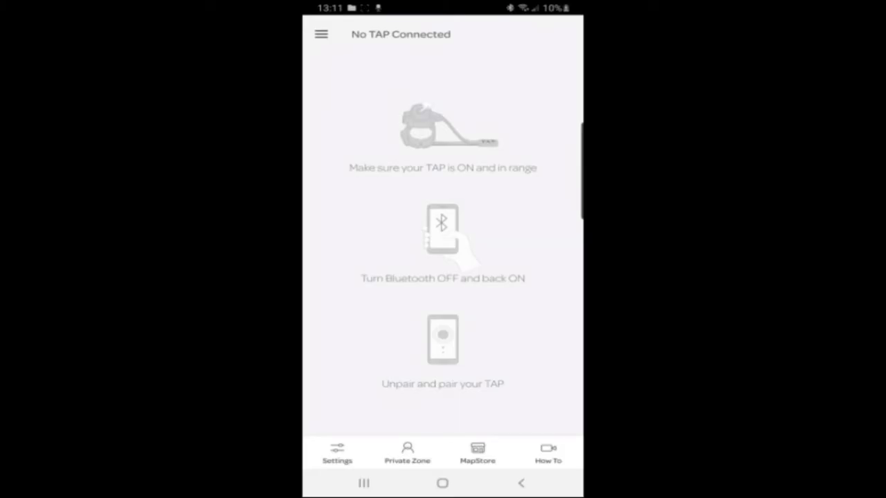
{"action": "mouse_move", "coordinate": [454, 102]}
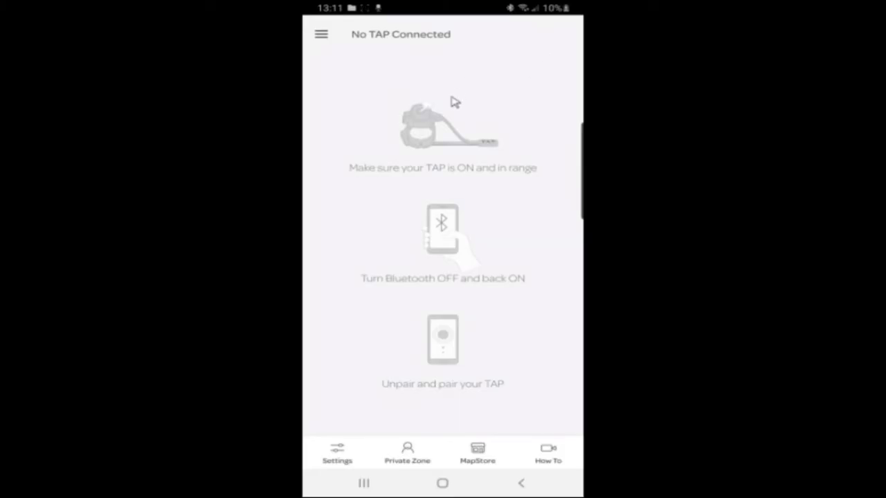
{"action": "mouse_move", "coordinate": [355, 50]}
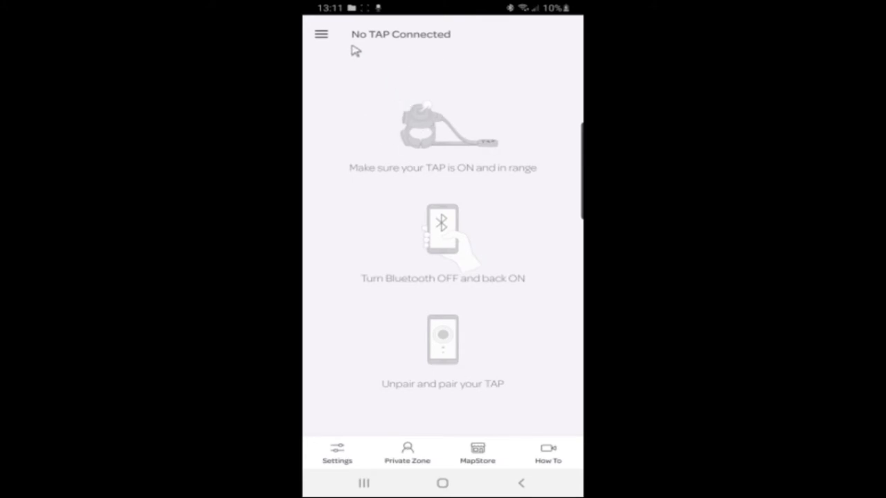
{"action": "mouse_move", "coordinate": [384, 67]}
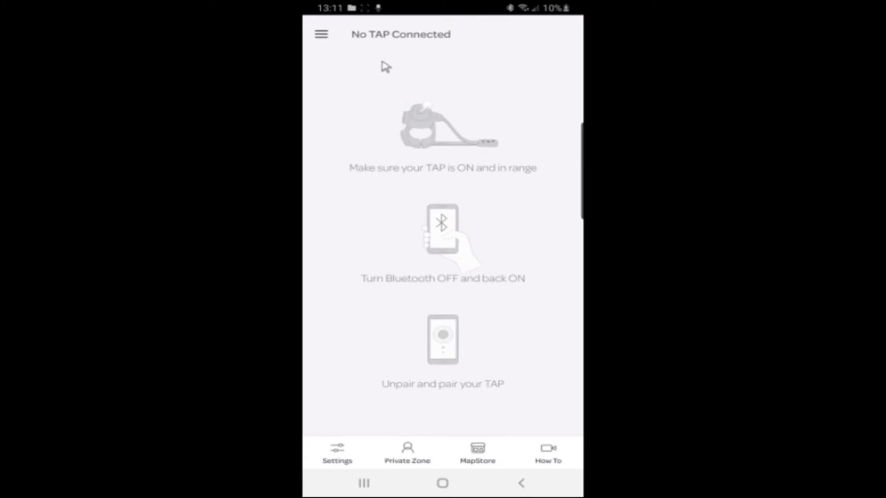
{"action": "mouse_move", "coordinate": [446, 31]}
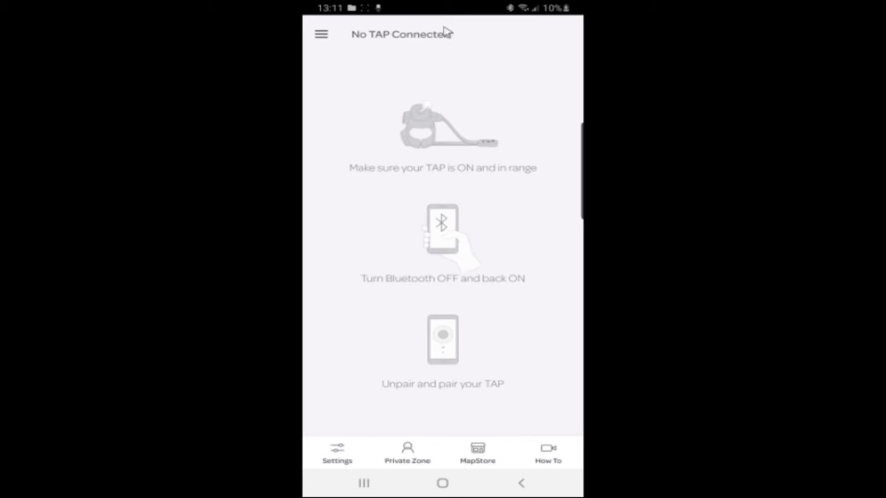
{"action": "mouse_move", "coordinate": [417, 51]}
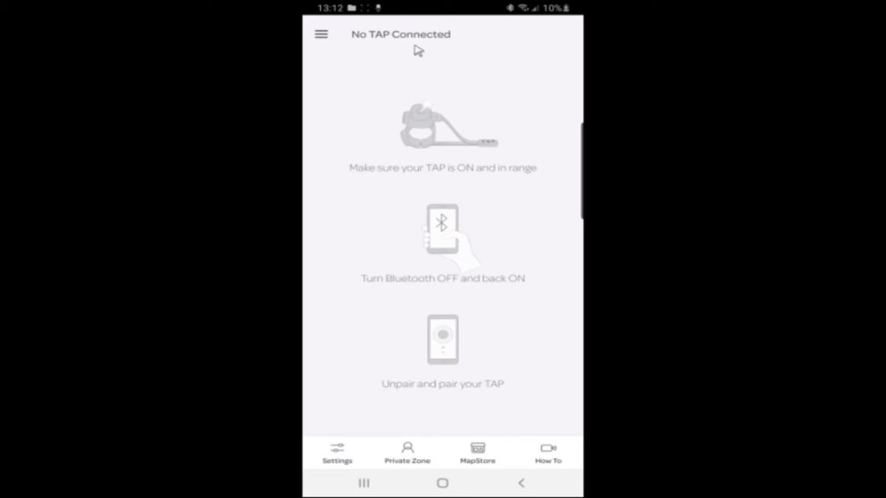
{"action": "mouse_move", "coordinate": [349, 31]}
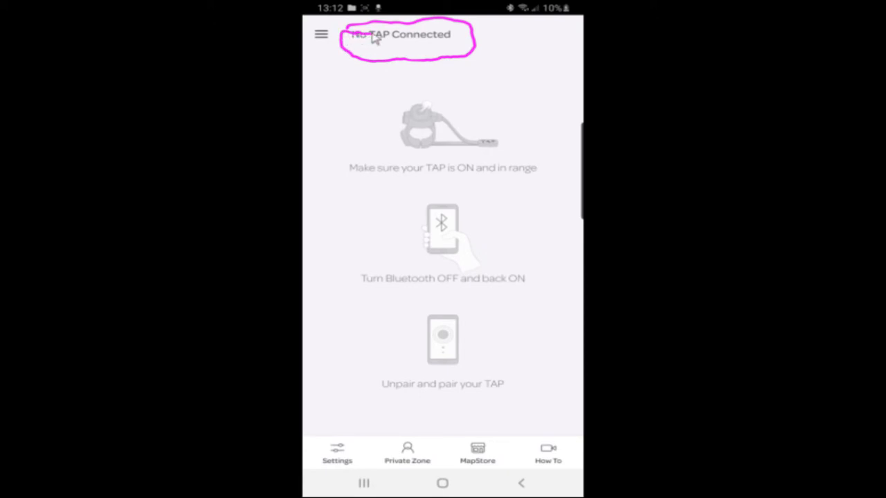
{"action": "mouse_move", "coordinate": [493, 109]}
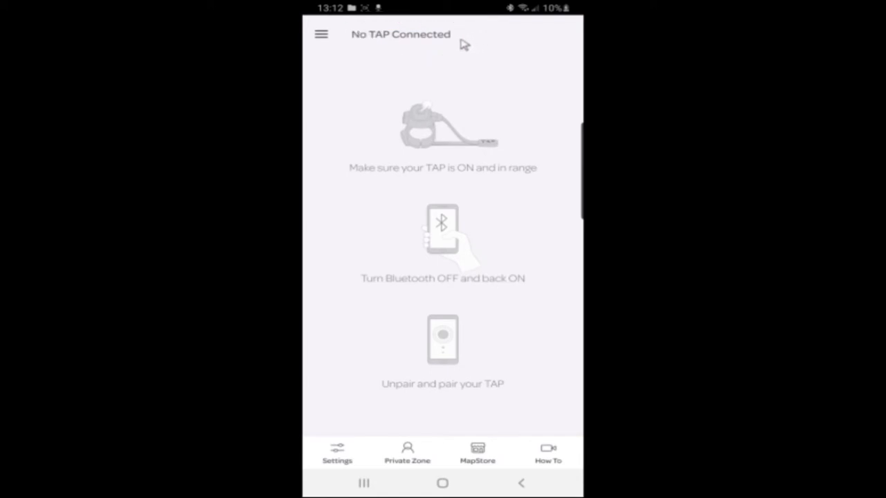
{"action": "mouse_move", "coordinate": [450, 47]}
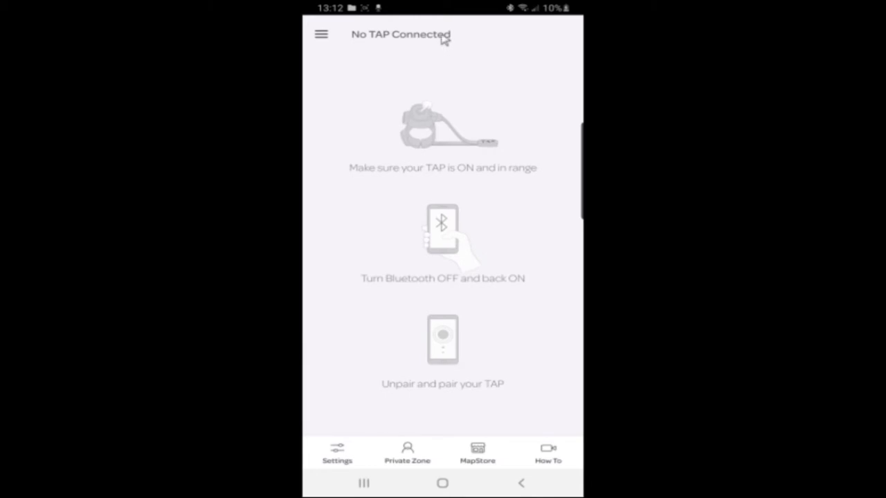
{"action": "mouse_move", "coordinate": [442, 55]}
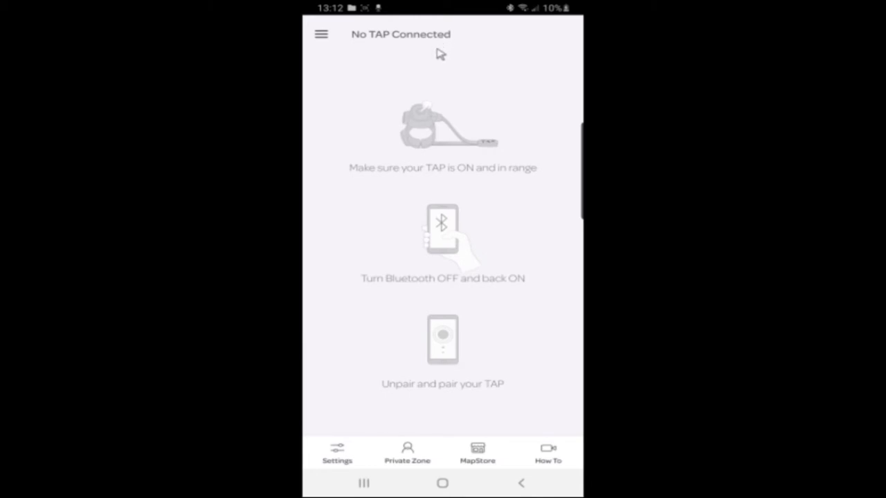
{"action": "mouse_move", "coordinate": [456, 170]}
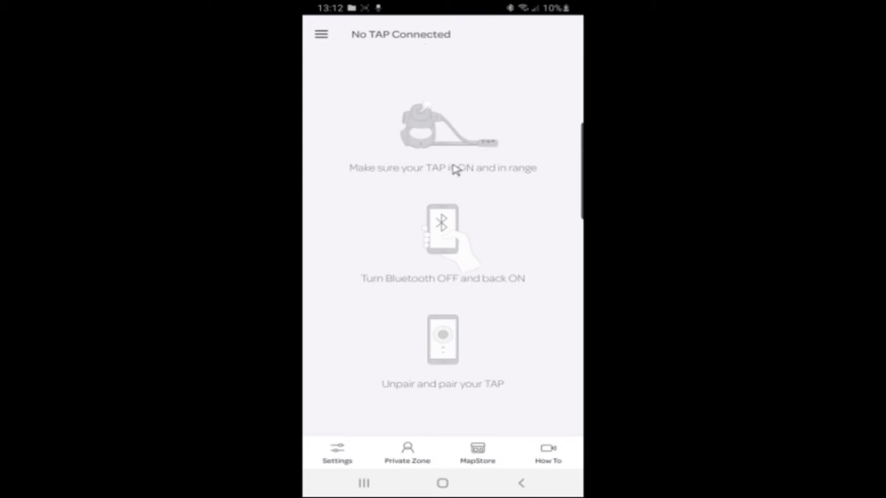
{"action": "mouse_move", "coordinate": [465, 175]}
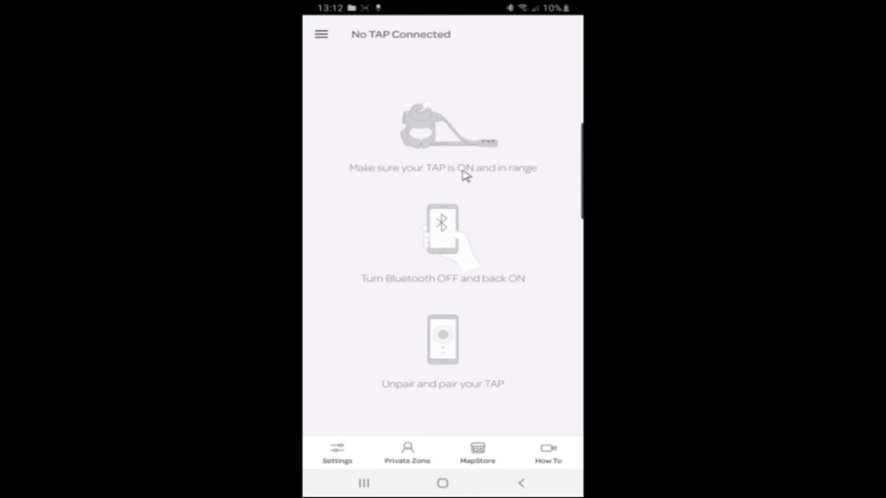
{"action": "left_click", "coordinate": [337, 454]}
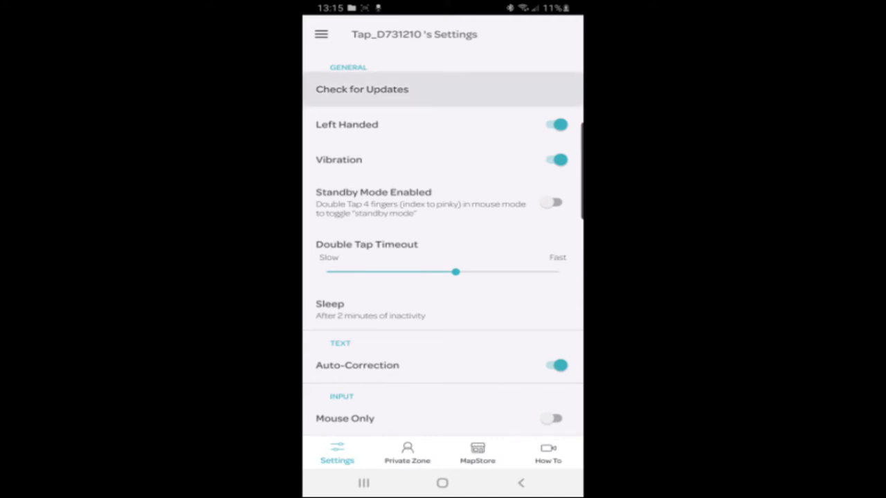
{"action": "mouse_move", "coordinate": [413, 86]}
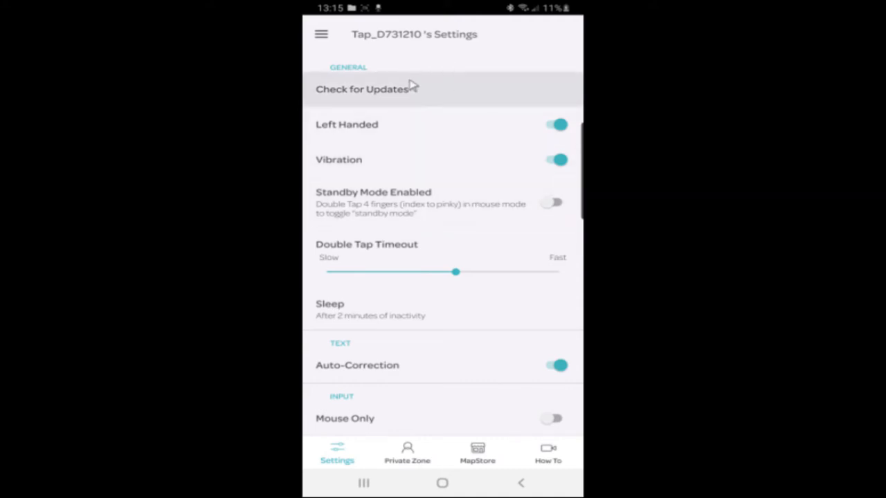
{"action": "left_click", "coordinate": [359, 89]}
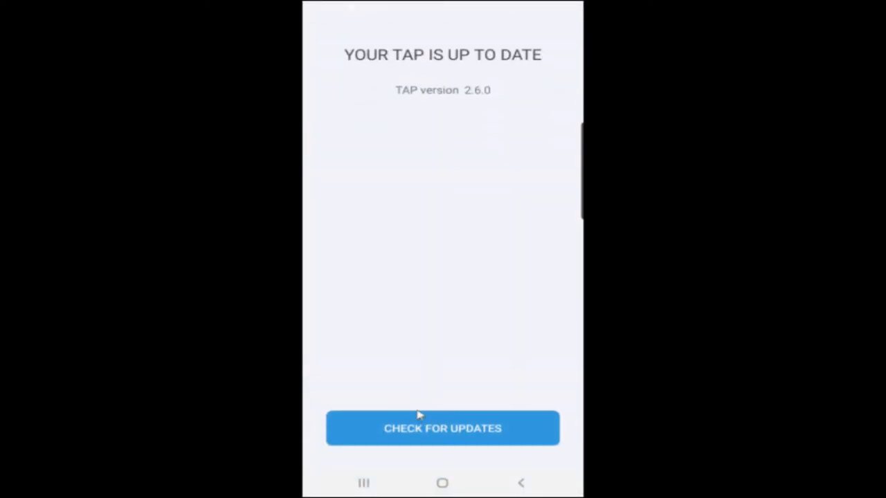
{"action": "mouse_move", "coordinate": [476, 468]}
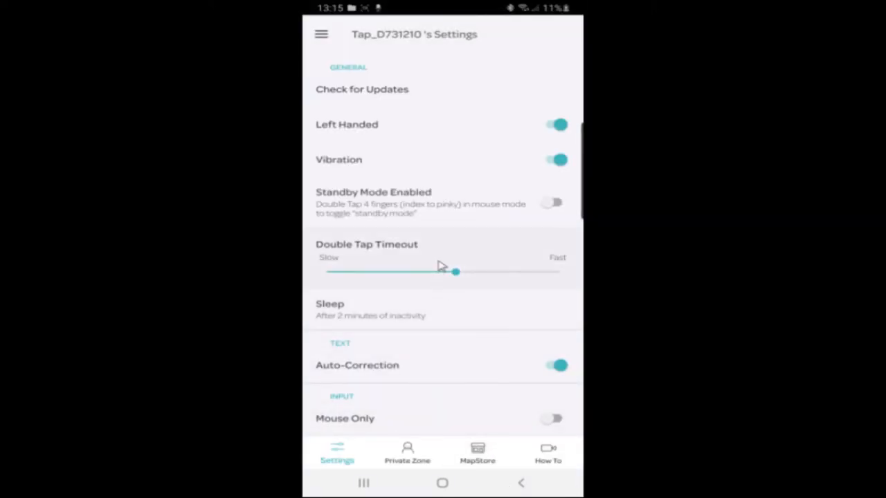
{"action": "left_click", "coordinate": [520, 483]}
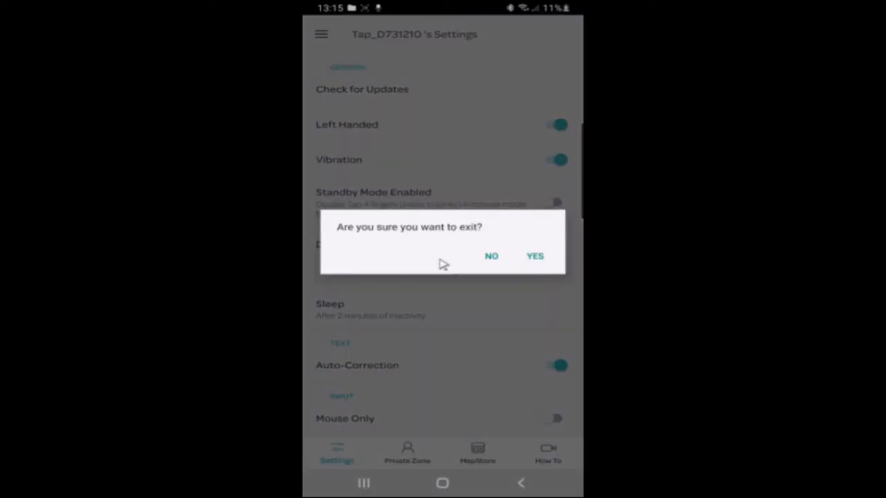
{"action": "left_click", "coordinate": [491, 256]}
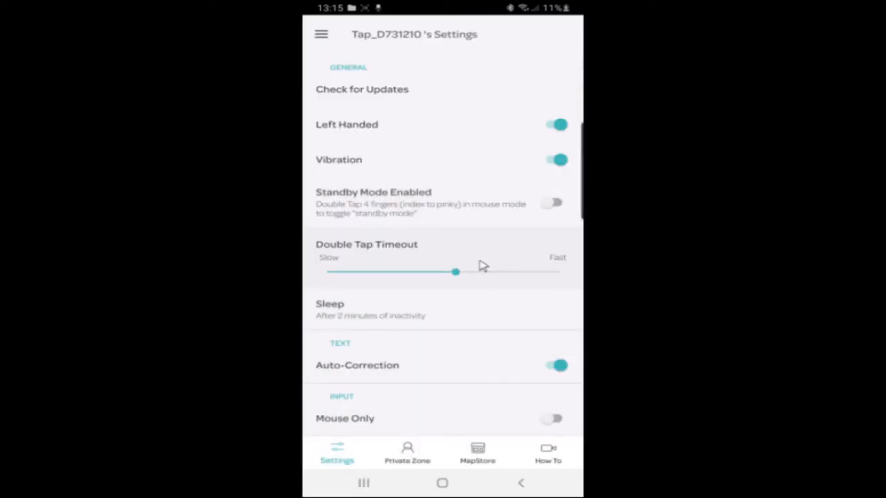
{"action": "scroll", "scroll_direction": "down", "scroll_amount": 3}
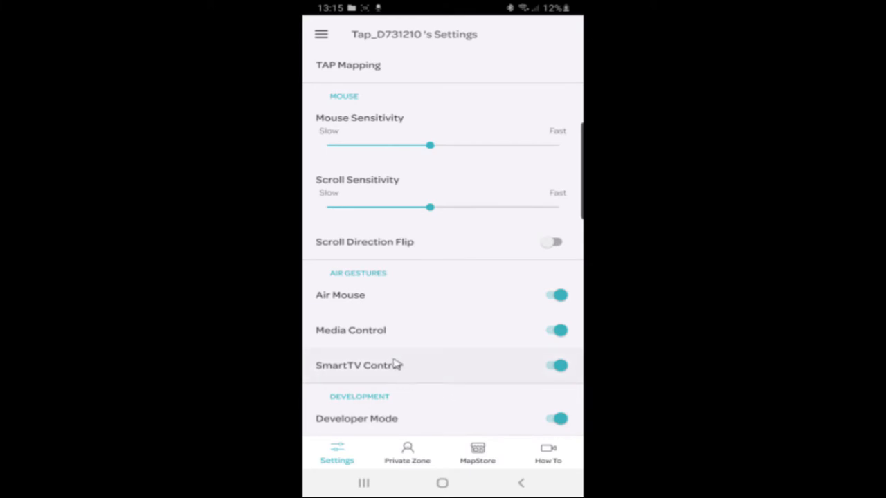
{"action": "mouse_move", "coordinate": [386, 336]}
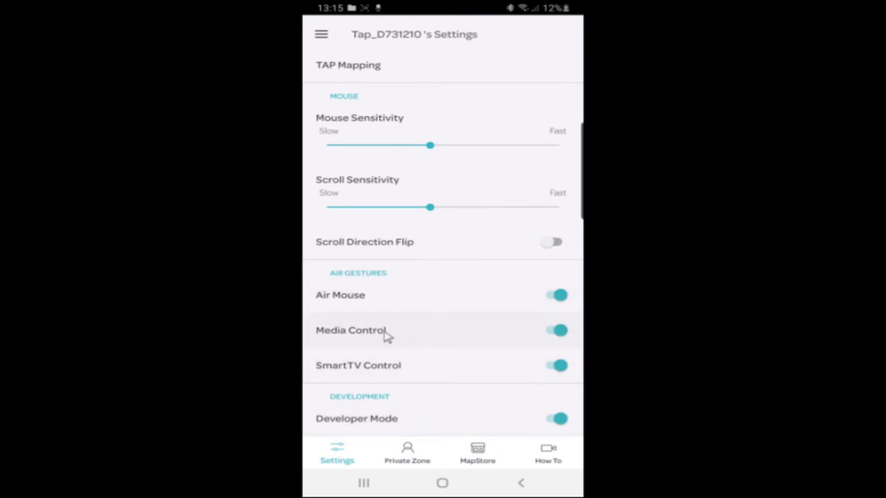
{"action": "mouse_move", "coordinate": [353, 293]}
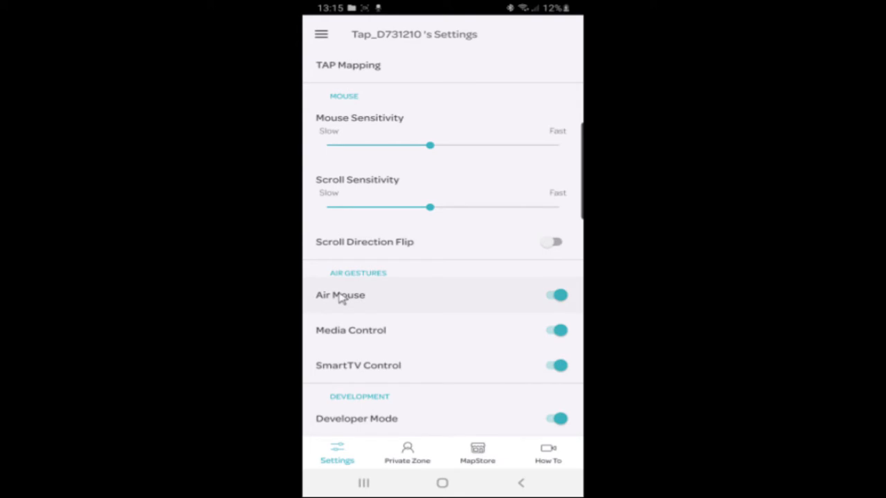
{"action": "mouse_move", "coordinate": [343, 301]}
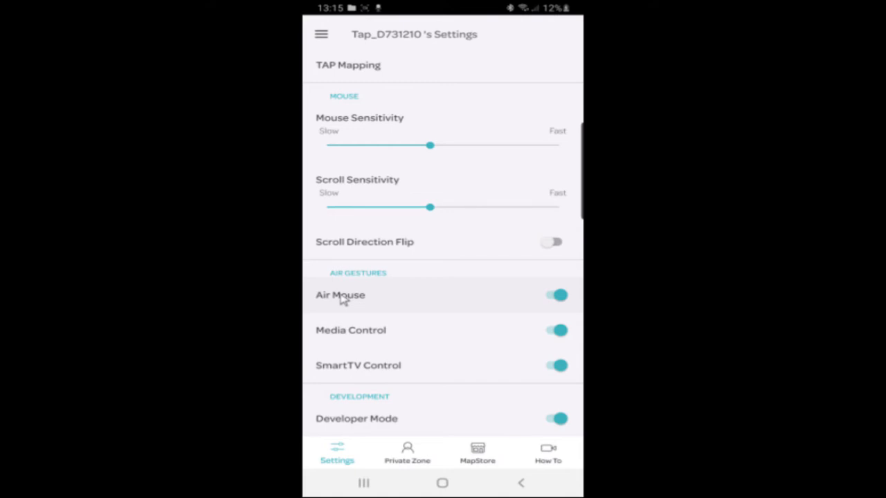
{"action": "mouse_move", "coordinate": [308, 307]}
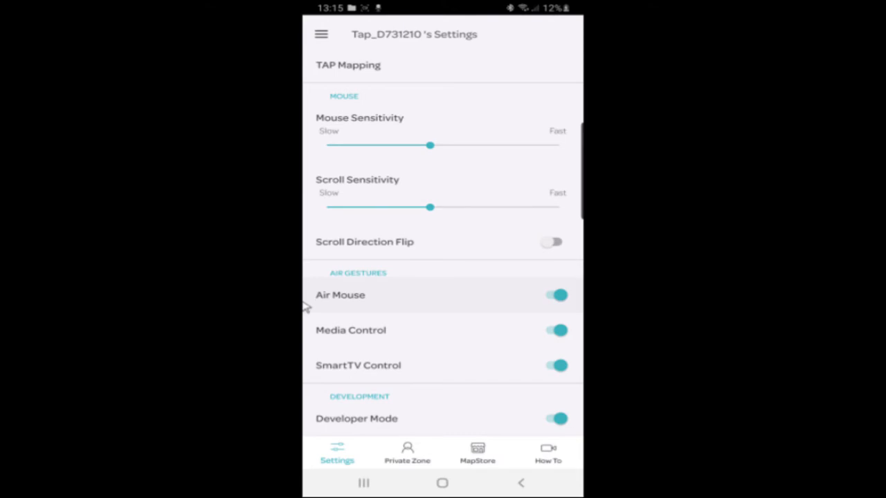
{"action": "mouse_move", "coordinate": [480, 152]}
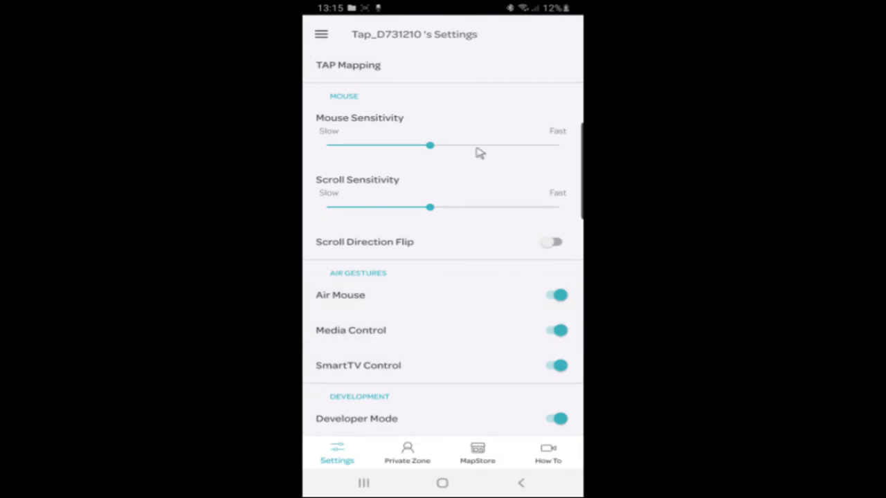
{"action": "mouse_move", "coordinate": [426, 230]}
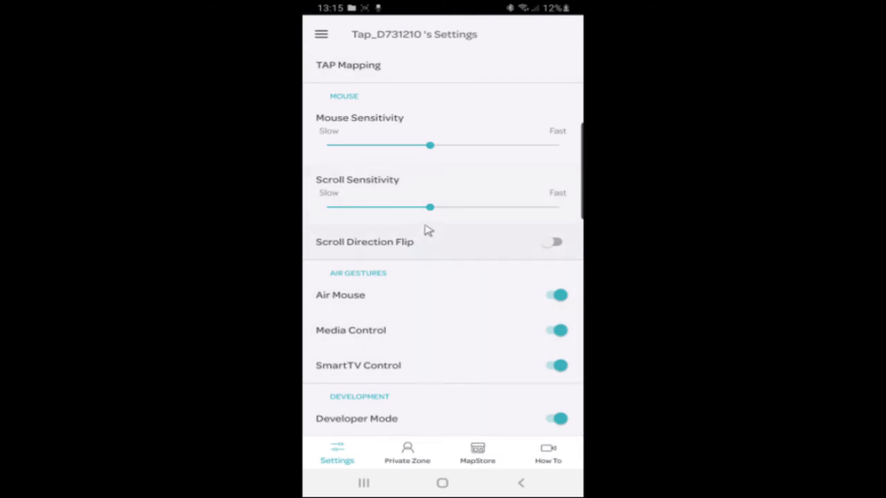
{"action": "mouse_move", "coordinate": [443, 393]}
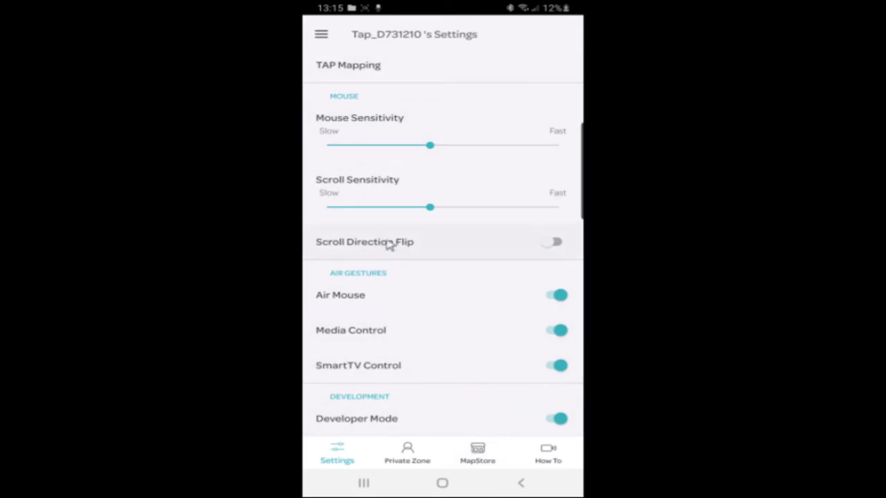
{"action": "mouse_move", "coordinate": [437, 243]}
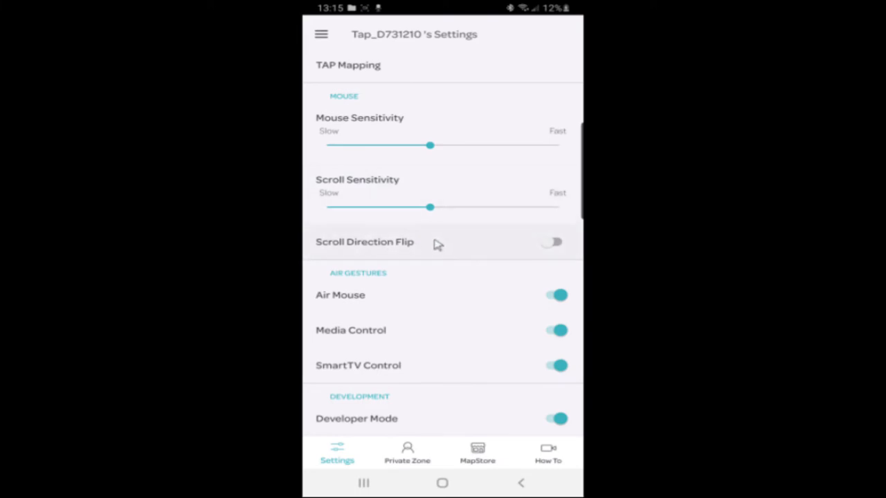
{"action": "mouse_move", "coordinate": [306, 185]}
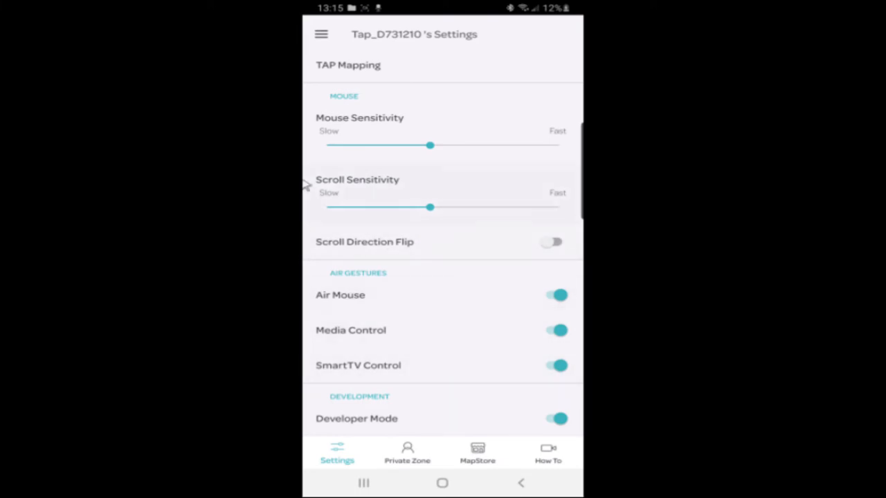
{"action": "mouse_move", "coordinate": [469, 227]}
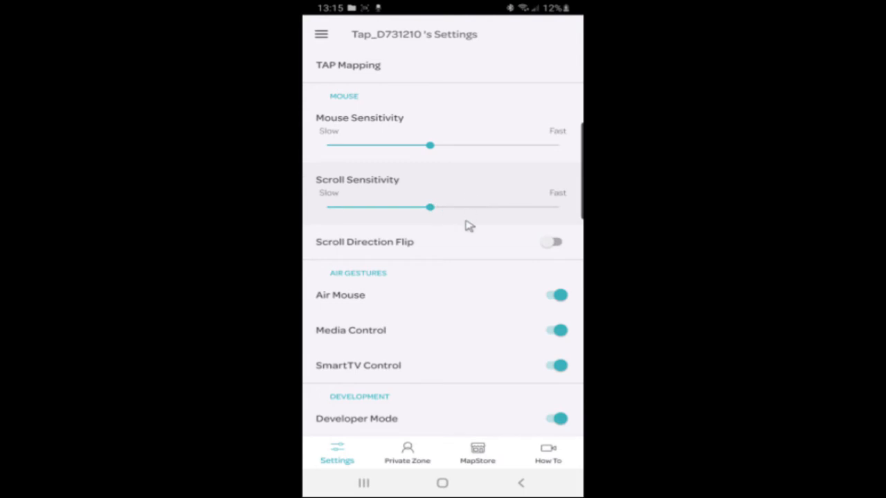
{"action": "mouse_move", "coordinate": [457, 256]}
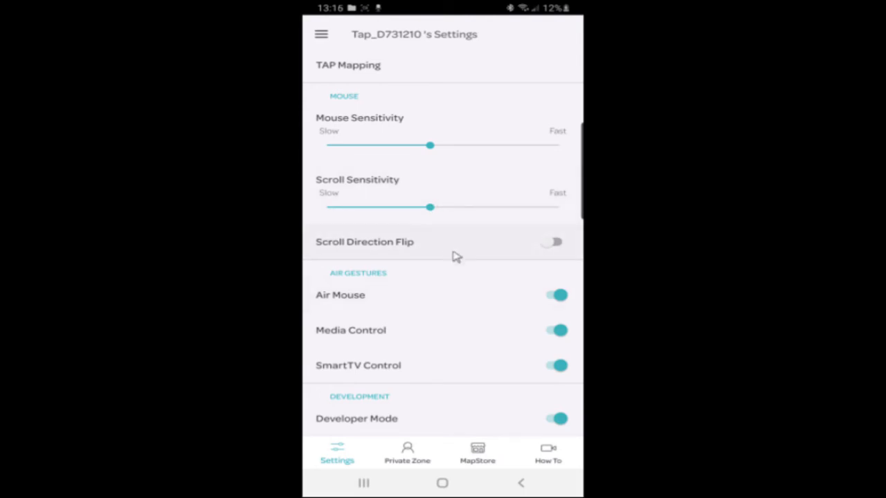
{"action": "mouse_move", "coordinate": [308, 117]}
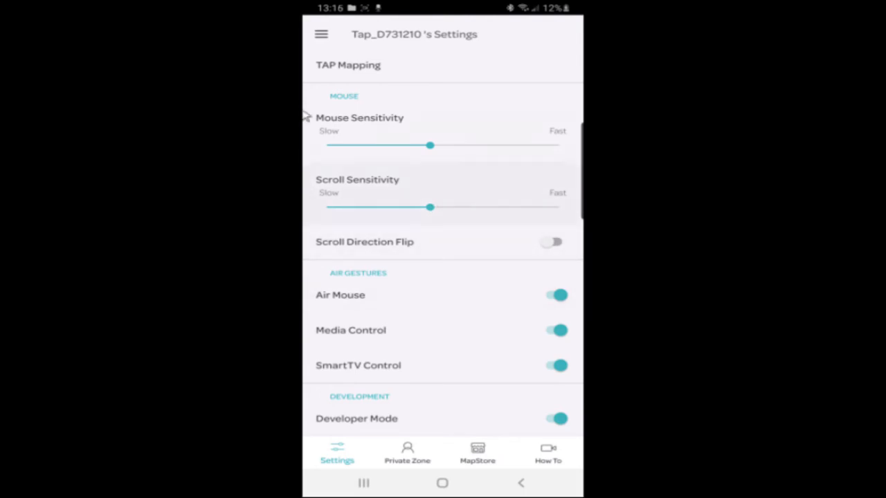
{"action": "left_click", "coordinate": [521, 483]}
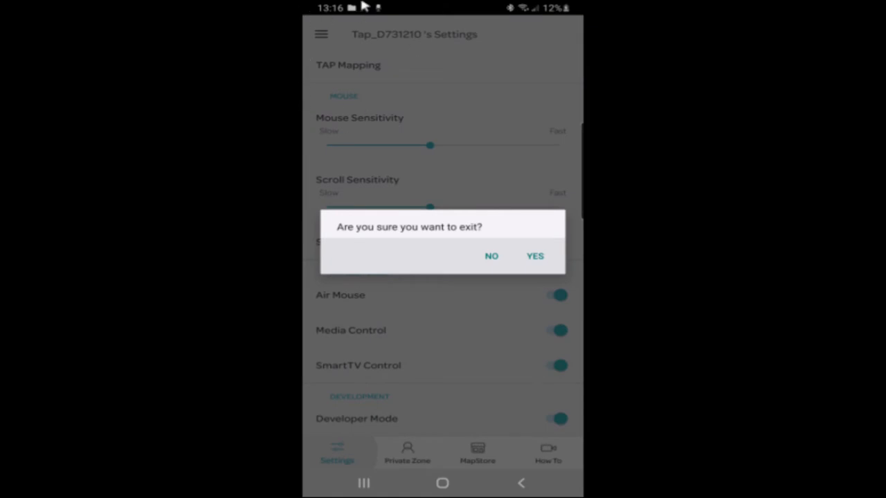
{"action": "mouse_move", "coordinate": [313, 19]}
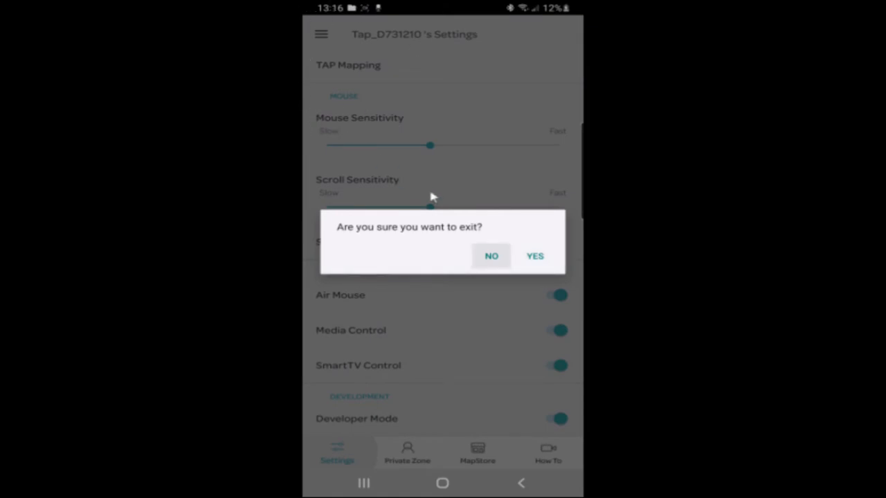
{"action": "left_click", "coordinate": [491, 256]}
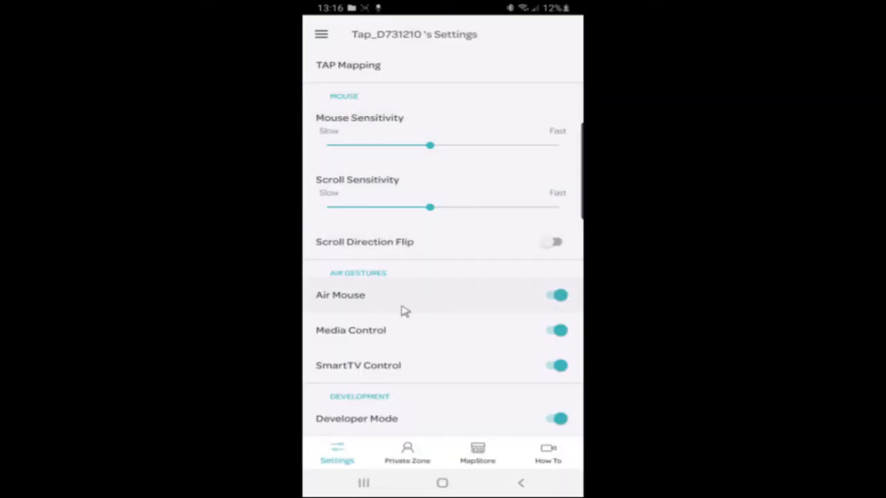
{"action": "mouse_move", "coordinate": [463, 341]}
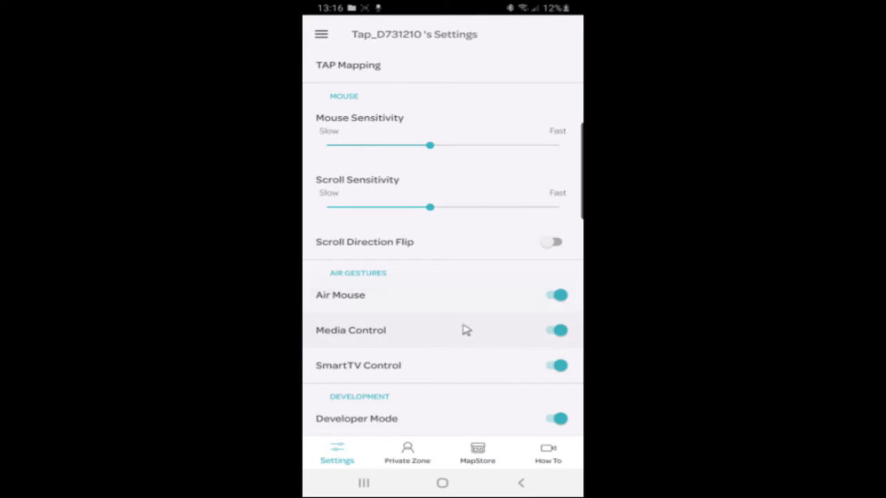
{"action": "mouse_move", "coordinate": [552, 361]}
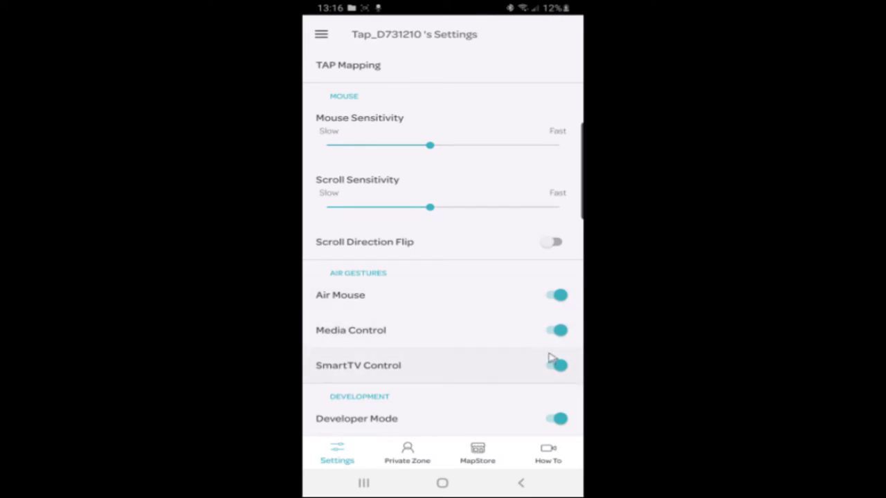
{"action": "mouse_move", "coordinate": [501, 290]}
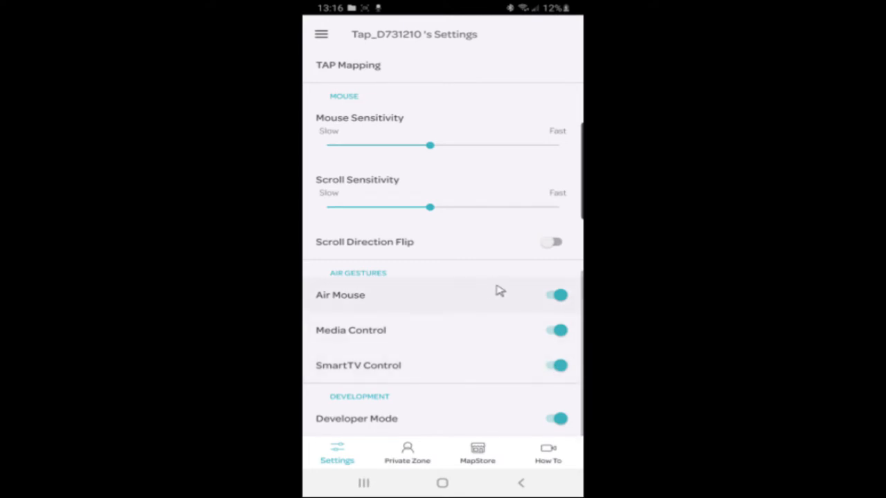
{"action": "scroll", "scroll_direction": "up", "scroll_amount": 3}
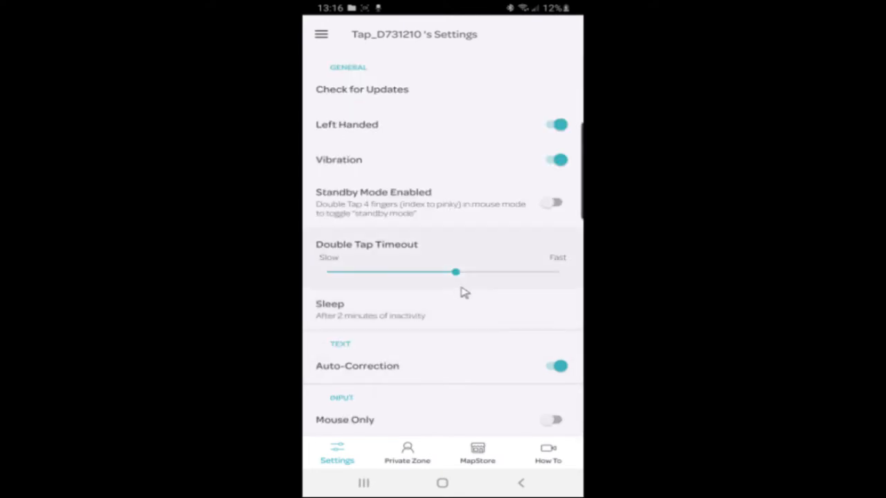
{"action": "left_click", "coordinate": [406, 454]}
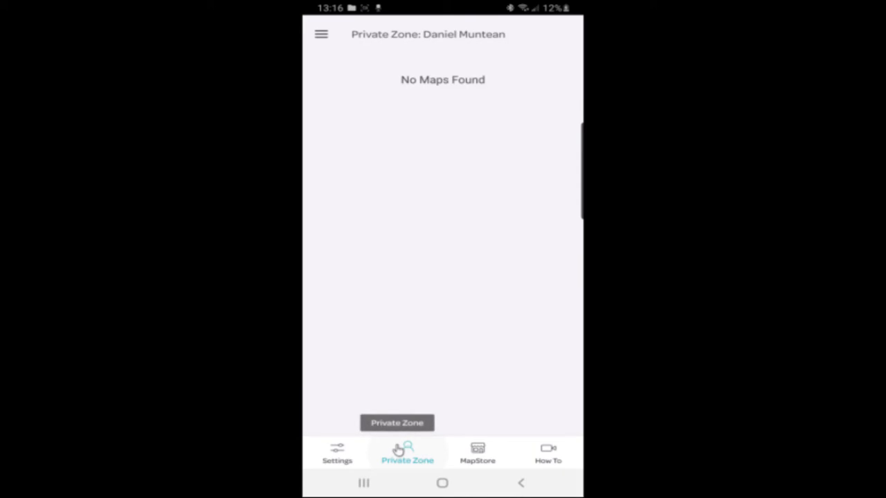
{"action": "left_click", "coordinate": [338, 454]}
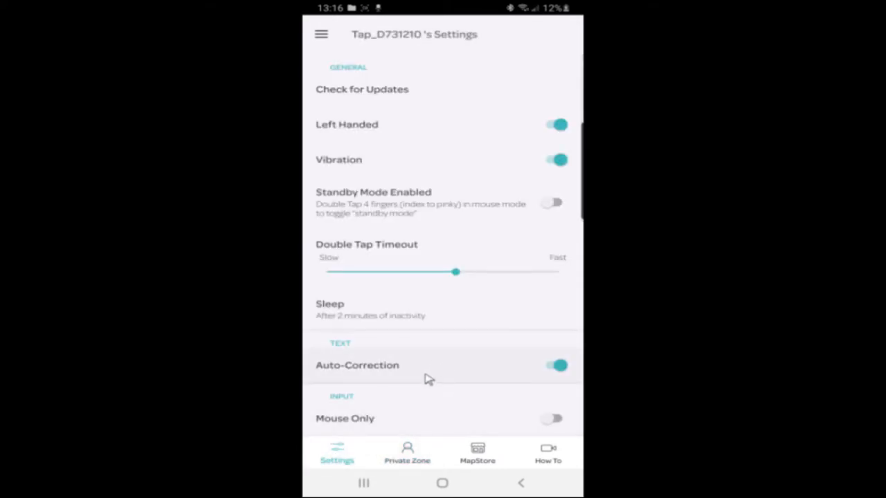
{"action": "scroll", "scroll_direction": "down", "scroll_amount": 3}
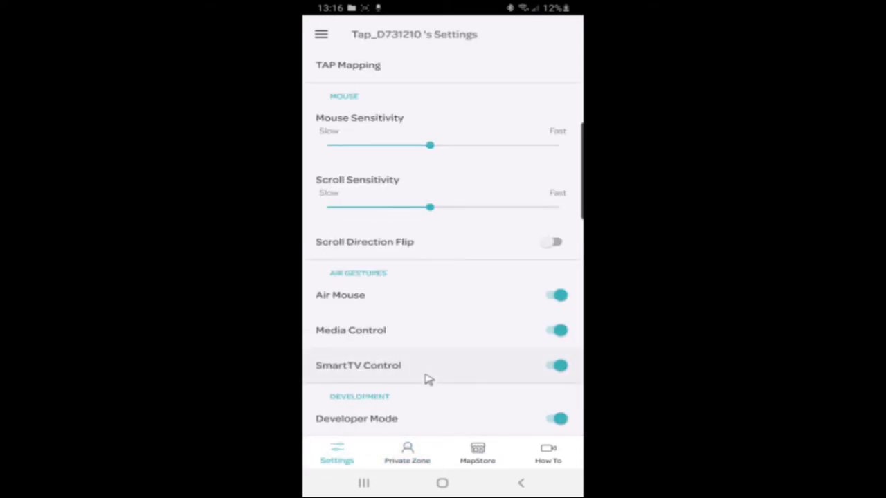
{"action": "scroll", "scroll_direction": "up", "scroll_amount": 3}
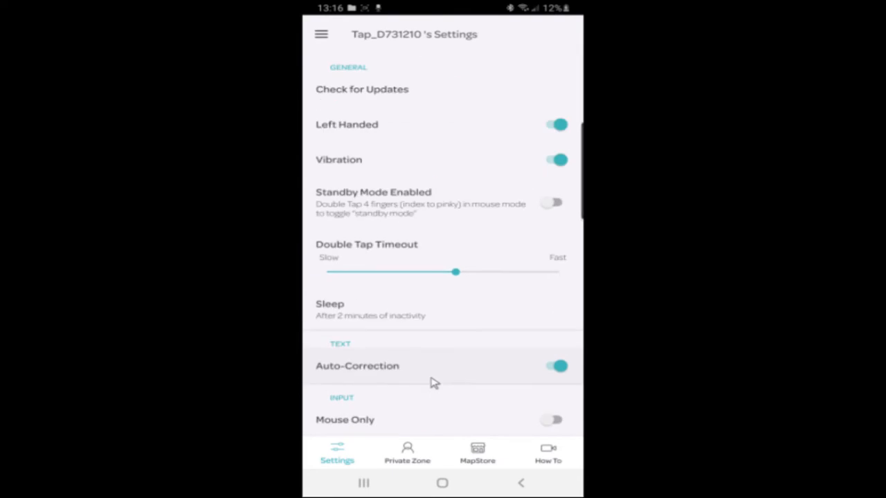
{"action": "left_click", "coordinate": [520, 483]}
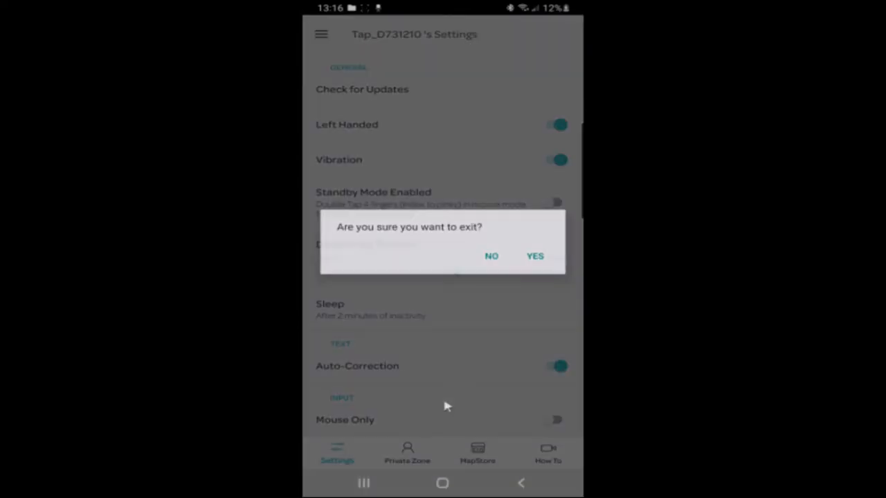
{"action": "left_click", "coordinate": [491, 256]}
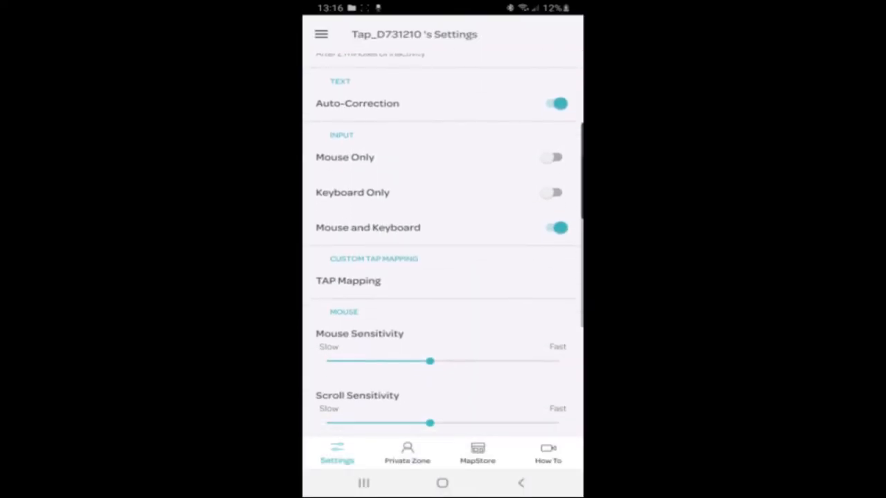
{"action": "scroll", "scroll_direction": "up", "scroll_amount": 3}
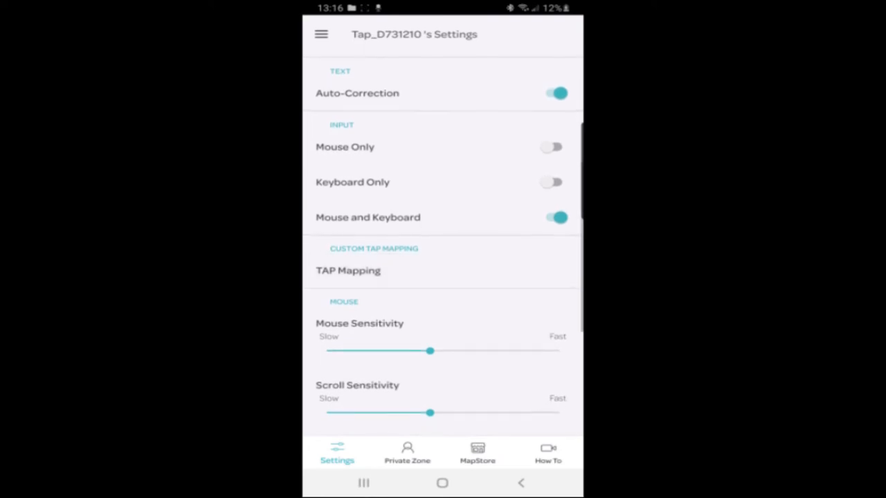
{"action": "scroll", "scroll_direction": "up", "scroll_amount": 3}
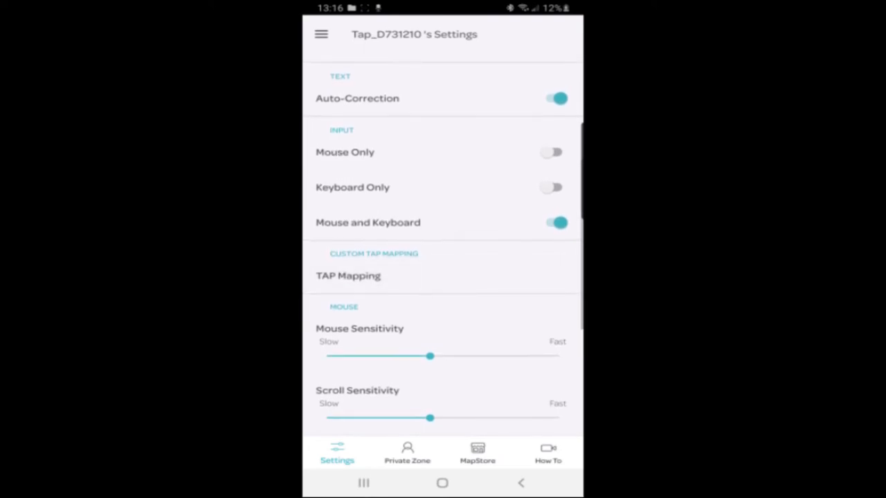
Show the installed custom TAP mappings with English (Default) selected as active.
{"action": "left_click", "coordinate": [349, 275]}
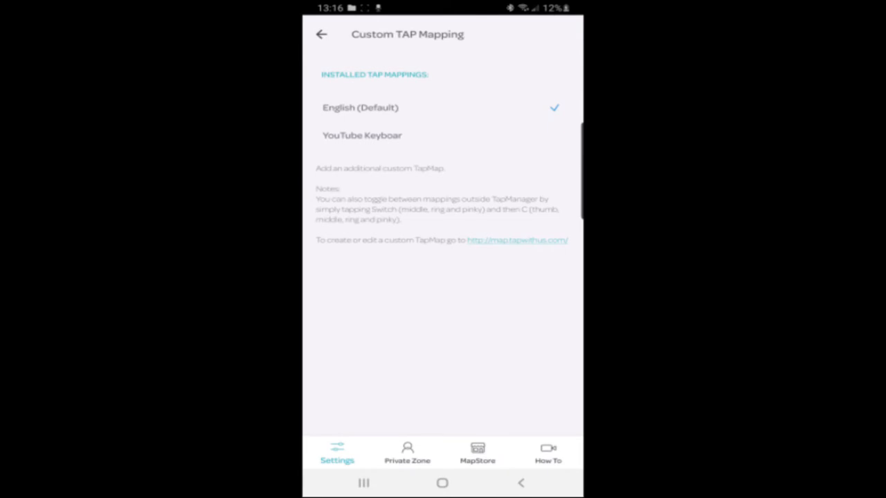
{"action": "left_click", "coordinate": [443, 108]}
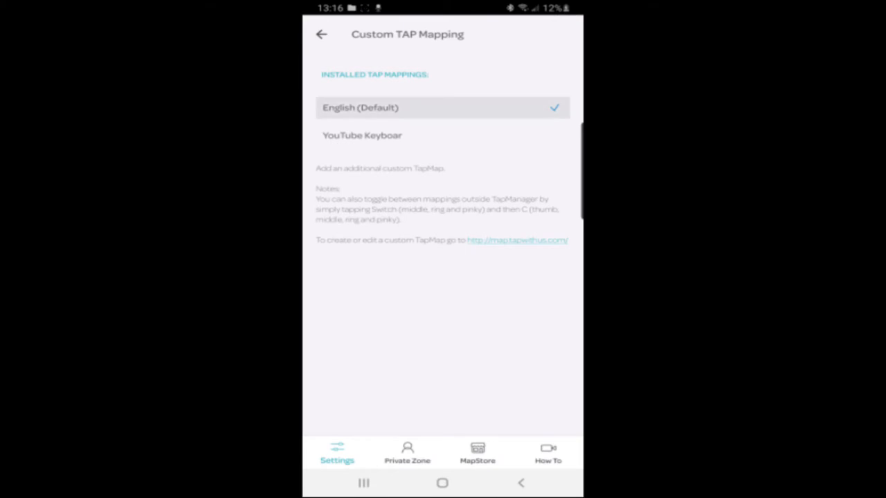
{"action": "left_click", "coordinate": [477, 454]}
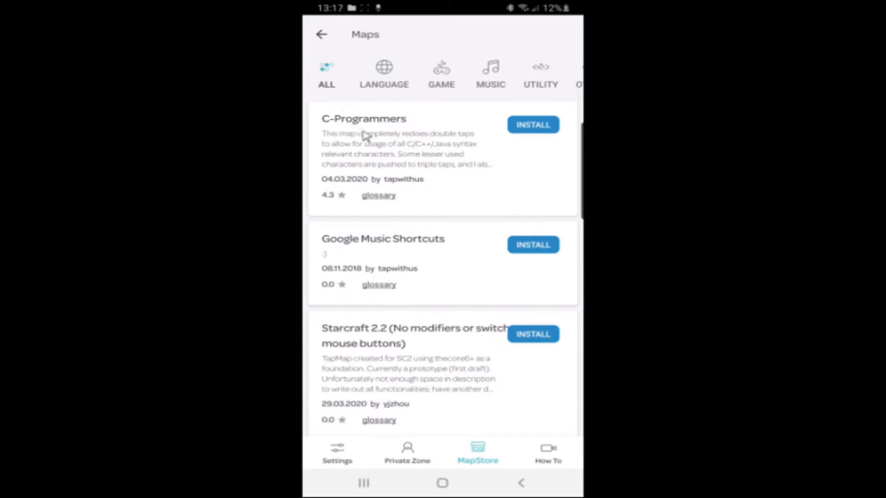
{"action": "mouse_move", "coordinate": [400, 166]}
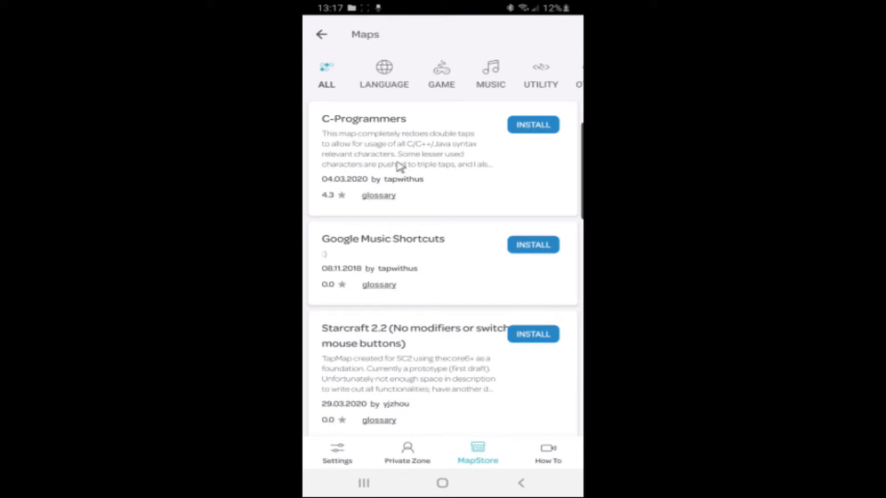
{"action": "mouse_move", "coordinate": [431, 160]}
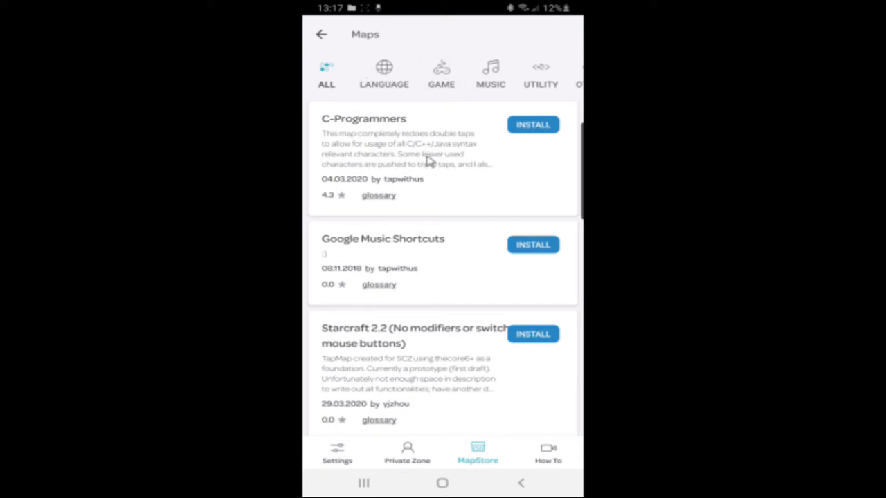
{"action": "scroll", "scroll_direction": "down", "scroll_amount": 3}
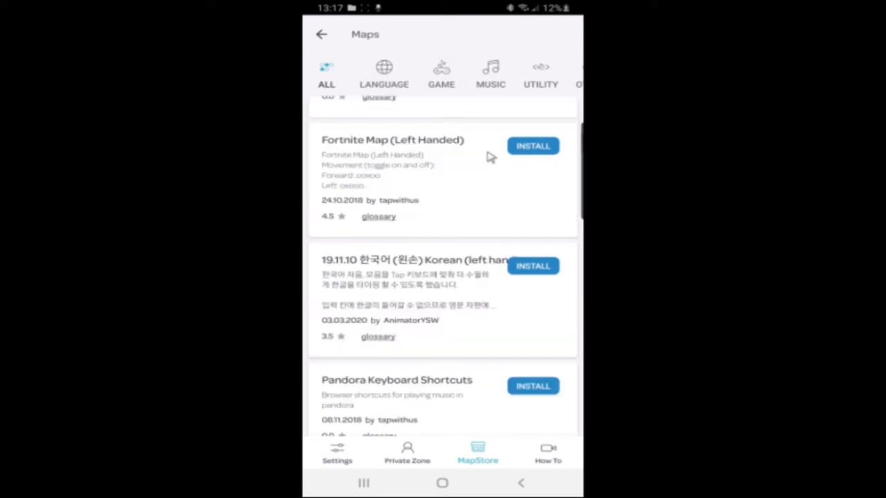
{"action": "mouse_move", "coordinate": [436, 137]}
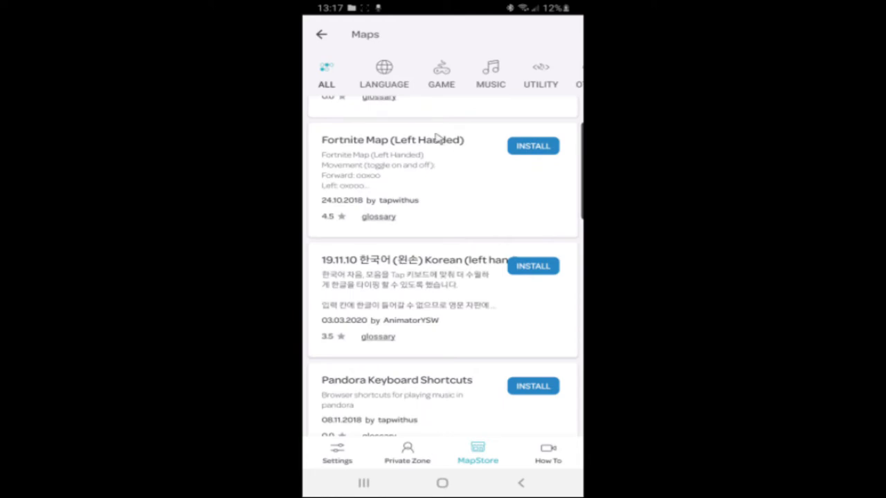
{"action": "mouse_move", "coordinate": [451, 161]}
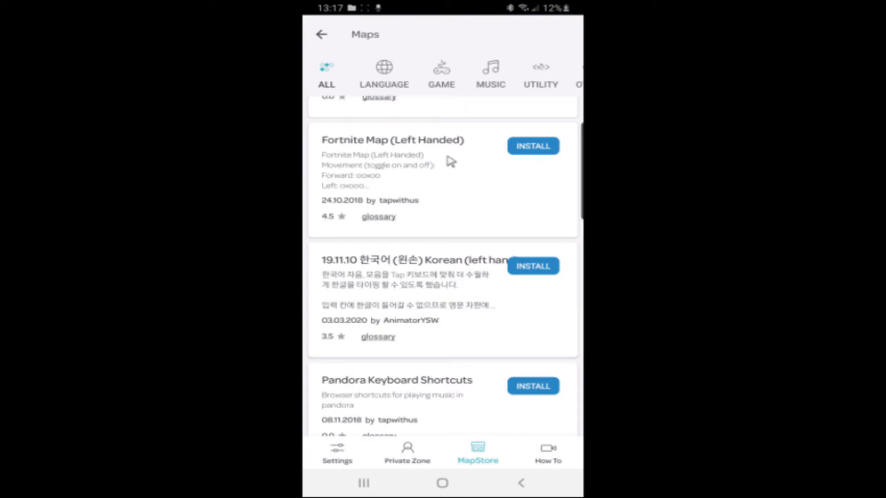
{"action": "mouse_move", "coordinate": [520, 174]}
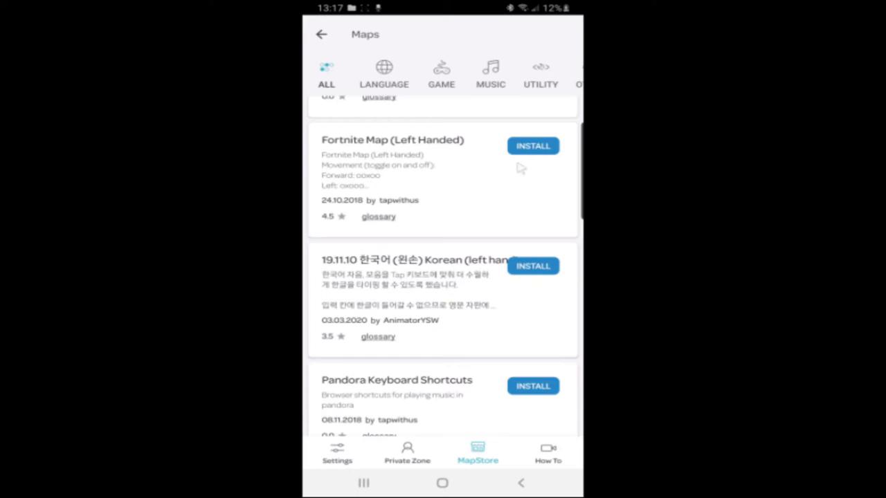
{"action": "scroll", "scroll_direction": "up", "scroll_amount": 3}
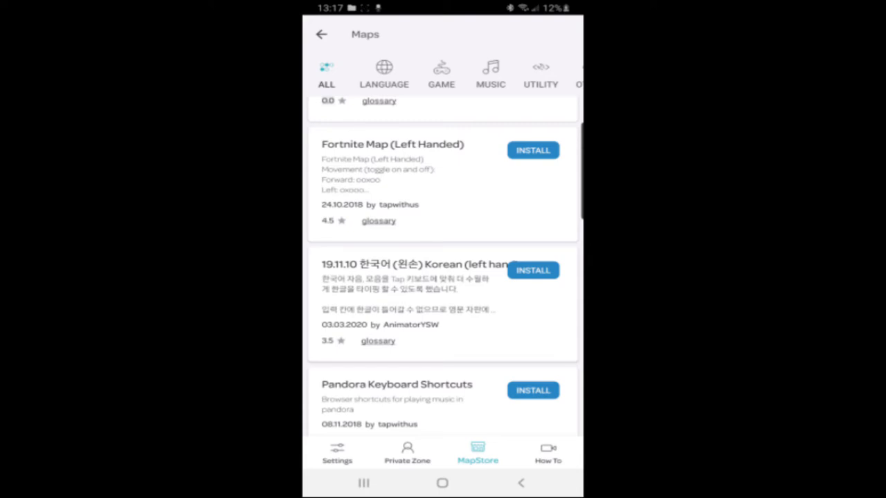
{"action": "scroll", "scroll_direction": "down", "scroll_amount": 3}
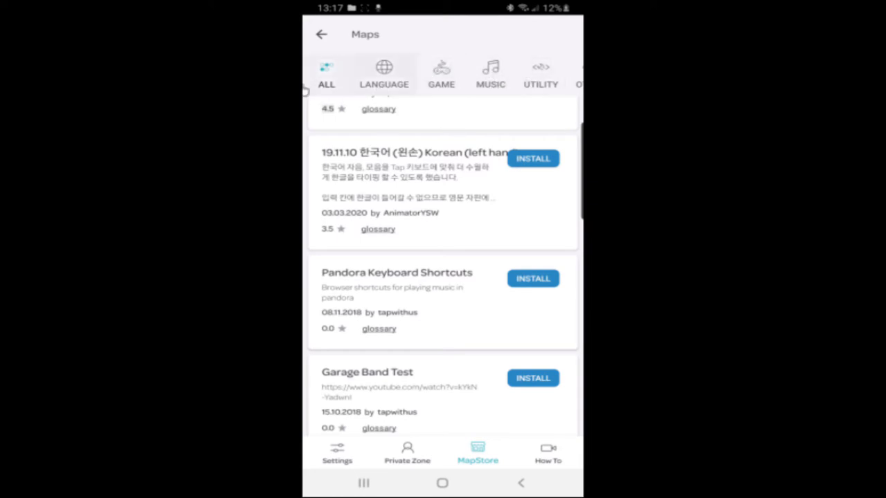
{"action": "left_click", "coordinate": [321, 35]}
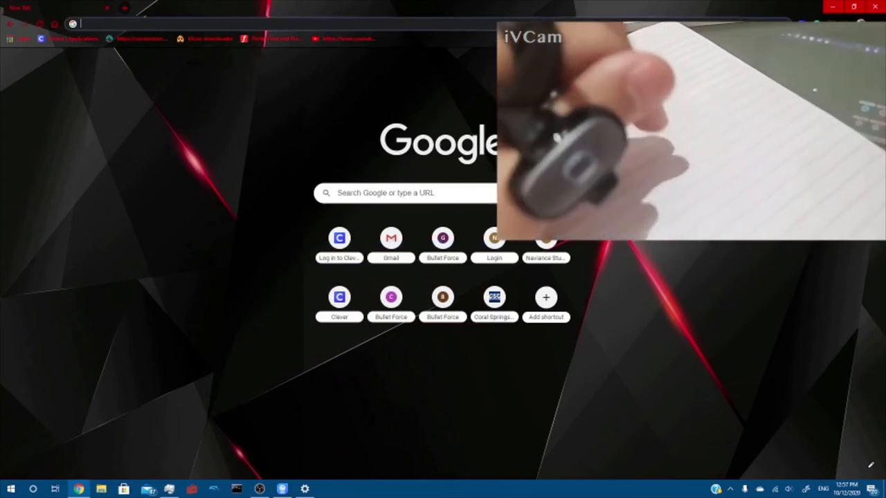
Make several mistyped omnibox attempts with the Tap Strap, ending with the letter 'e'.
{"action": "type", "text": "nt"}
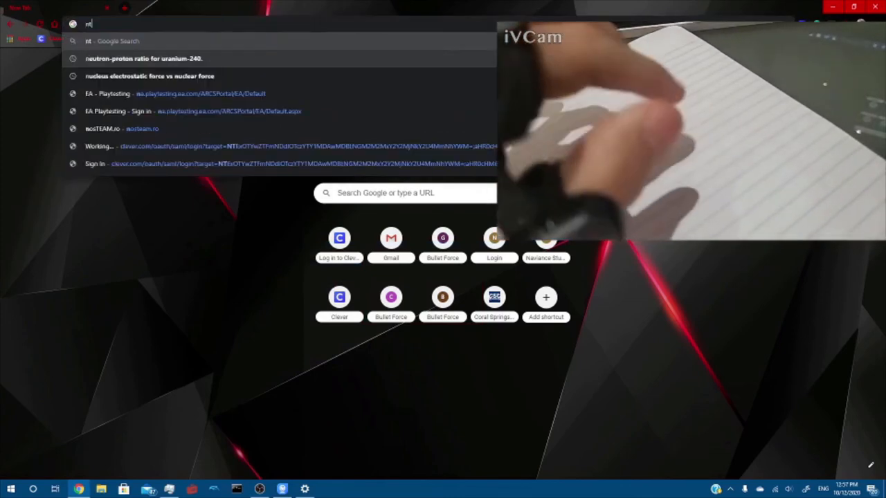
{"action": "key", "text": "Escape"}
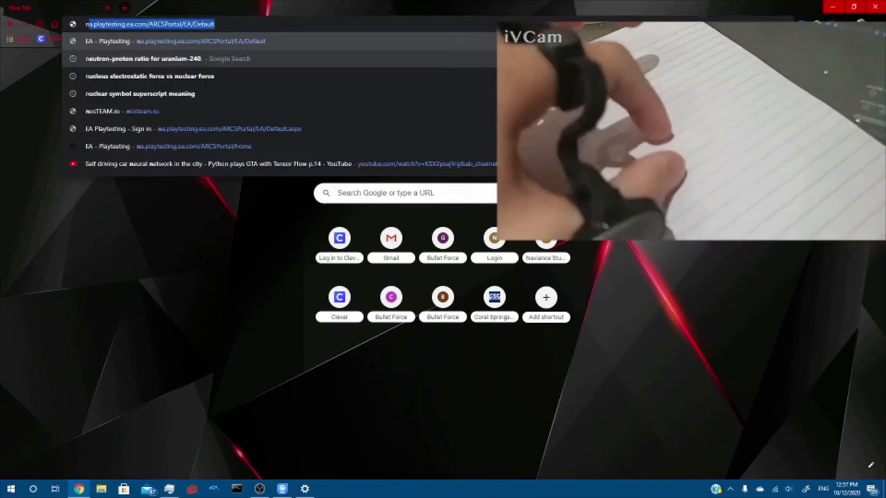
{"action": "type", "text": "ntt"}
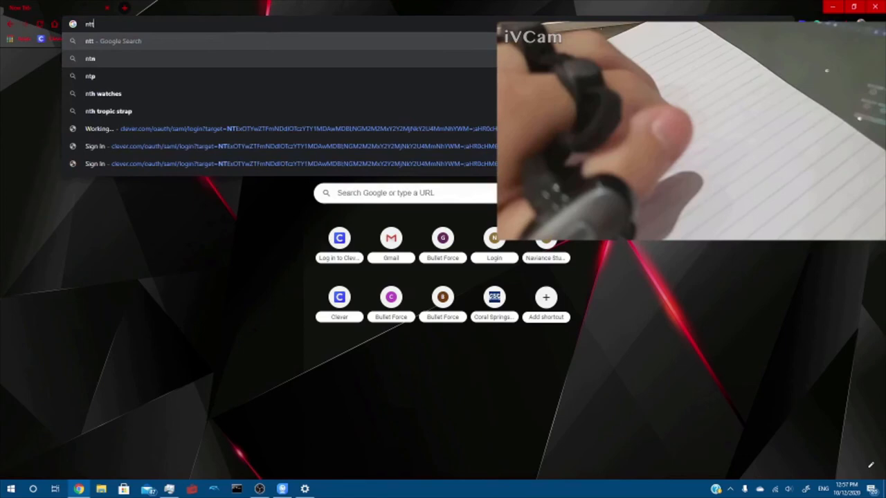
{"action": "type", "text": "t"}
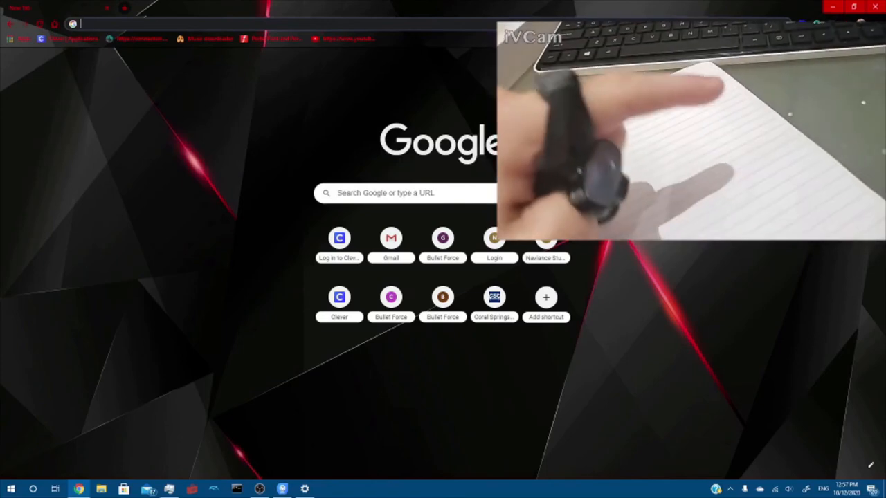
{"action": "type", "text": "nd"}
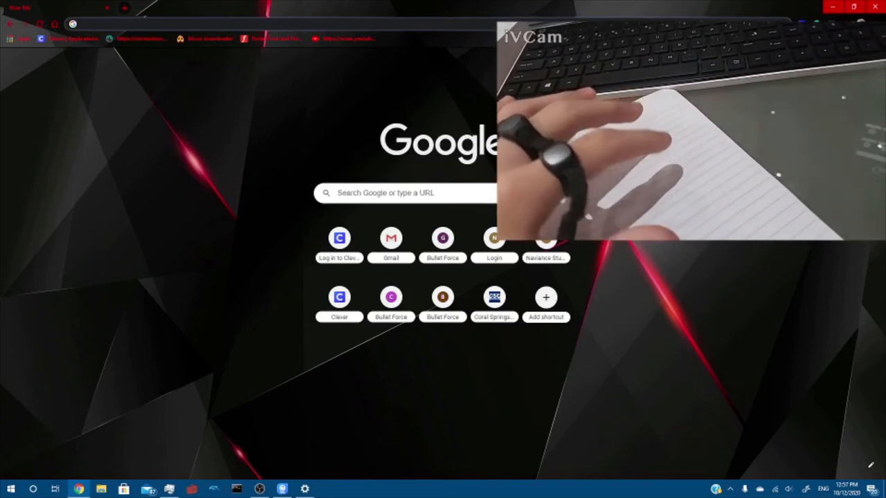
{"action": "type", "text": "e!"}
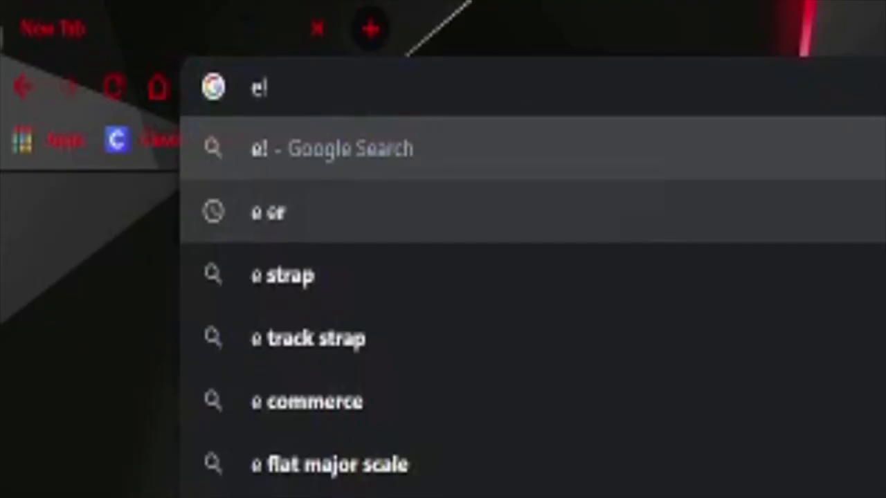
Clear the garbled omnibox text so the query can restart with 'me'.
{"action": "type", "text": "lenllleeel"}
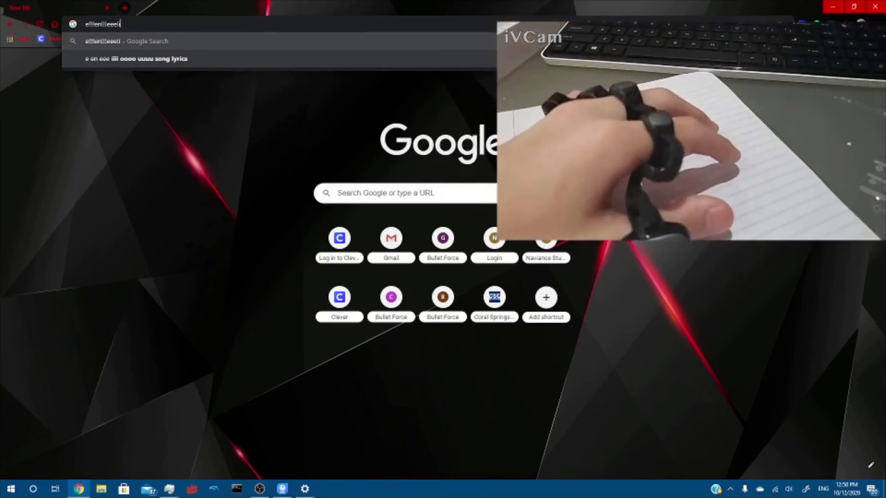
{"action": "key", "text": "Backspace"}
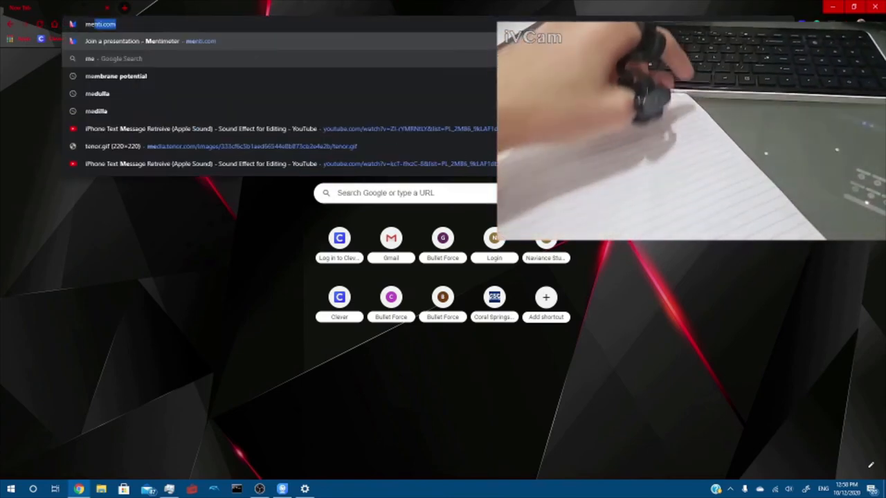
Search Google for 'Mei', then begin a new query 'min' suggesting Minehut.
{"action": "type", "text": "meier"}
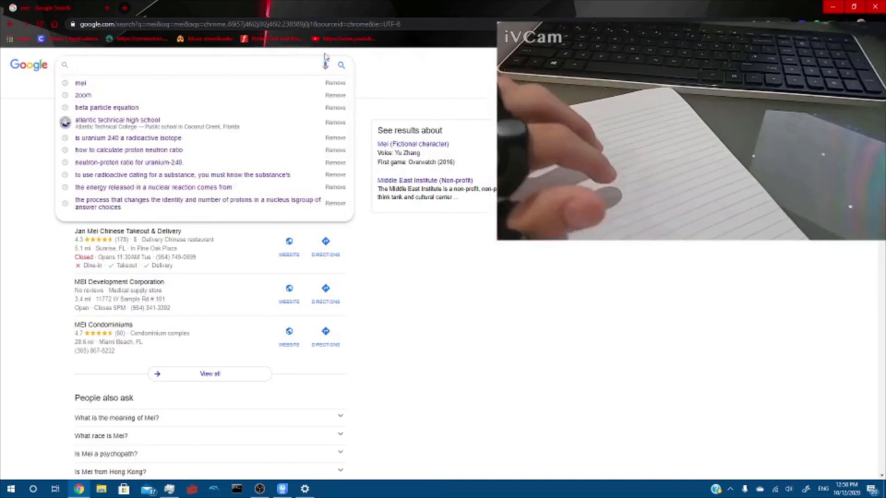
{"action": "type", "text": "m"}
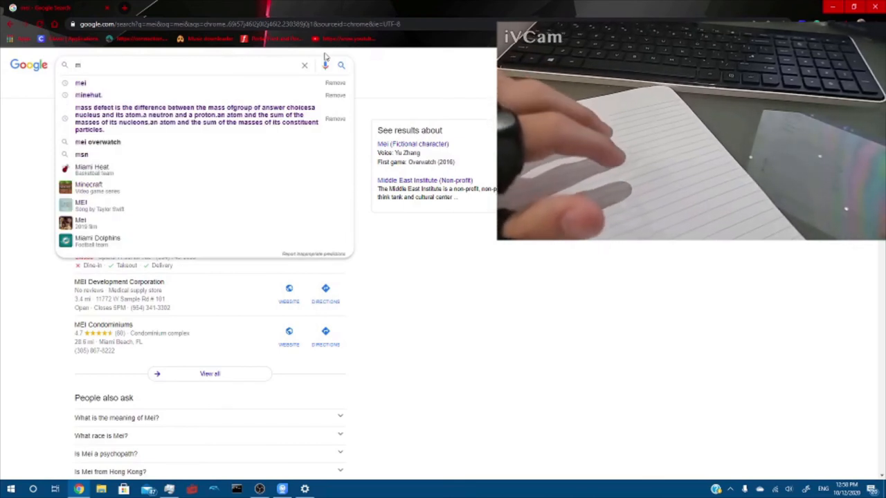
{"action": "type", "text": "i"}
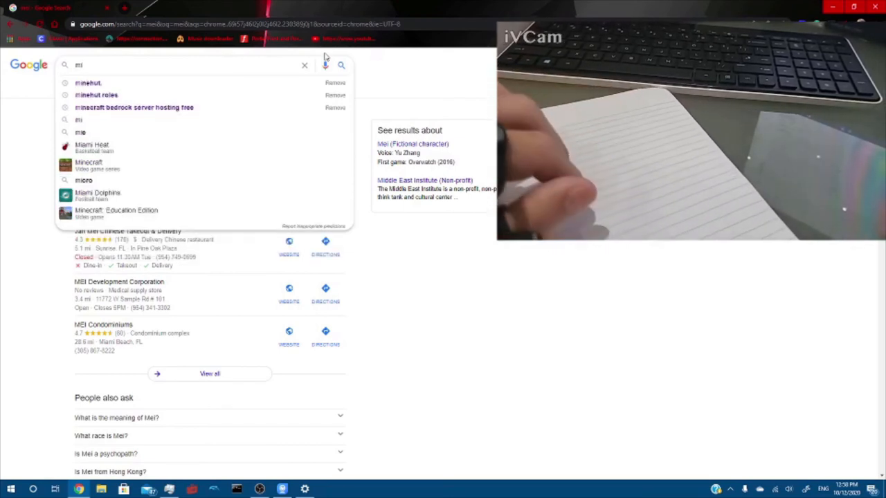
{"action": "type", "text": "n"}
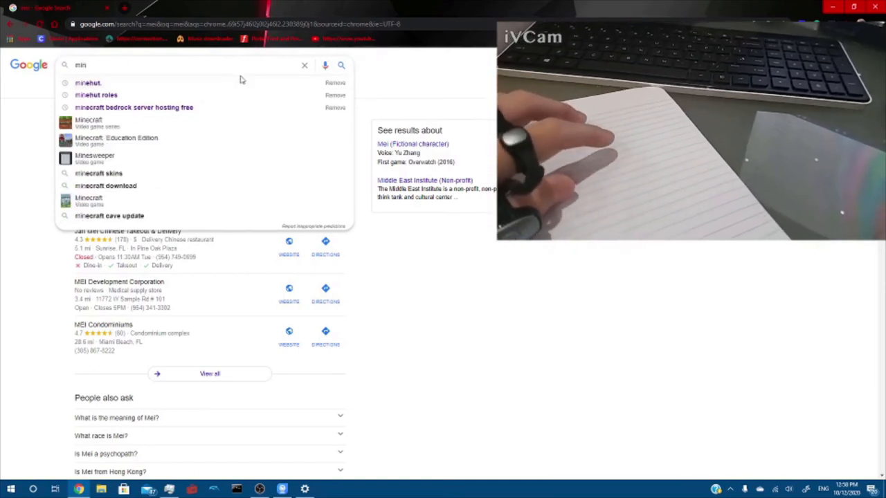
Follow the minehut suggestion to reach the minehut.com homepage.
{"action": "left_click", "coordinate": [89, 83]}
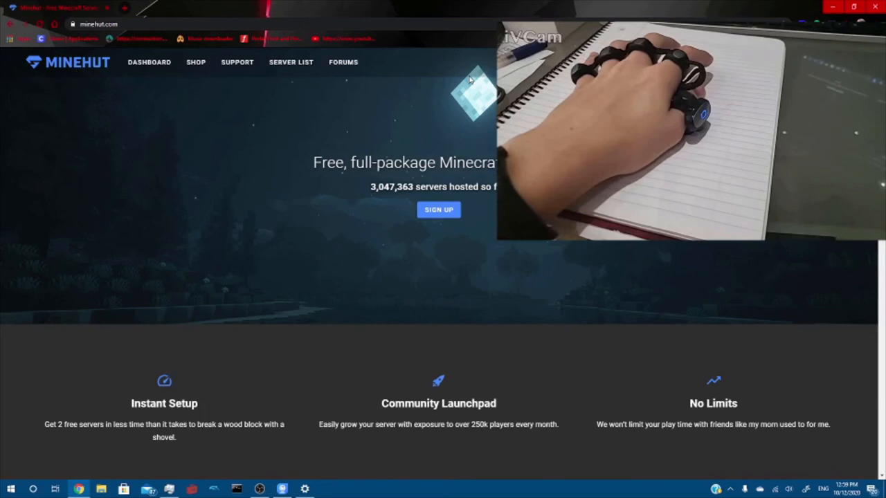
{"action": "mouse_move", "coordinate": [150, 61]}
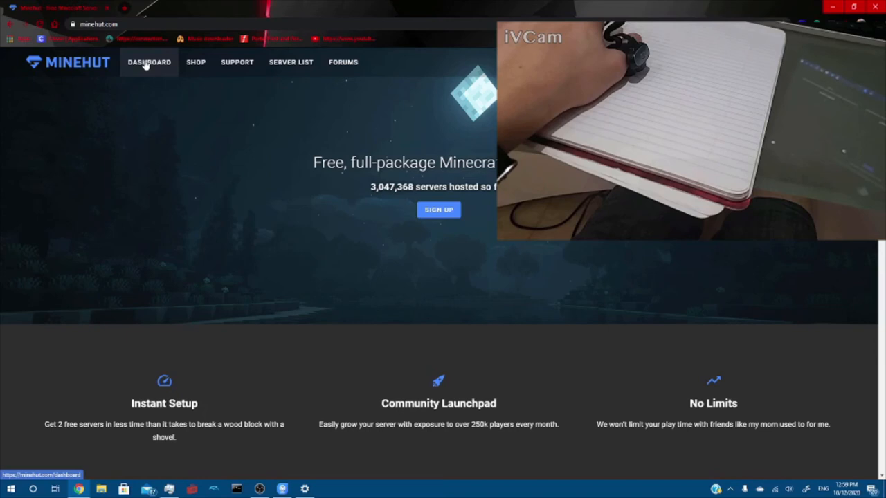
Go to the Minehut Dashboard listing the account's hibernating servers.
{"action": "left_click", "coordinate": [149, 61]}
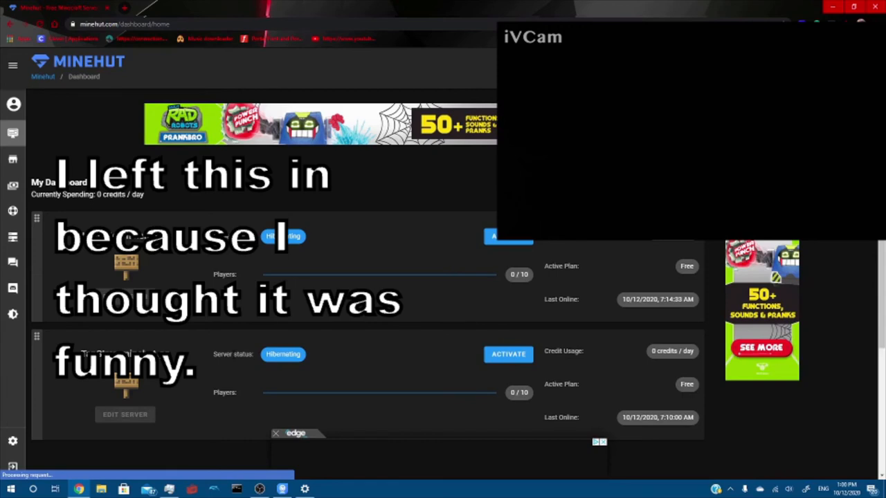
{"action": "scroll", "scroll_direction": "down", "scroll_amount": 3}
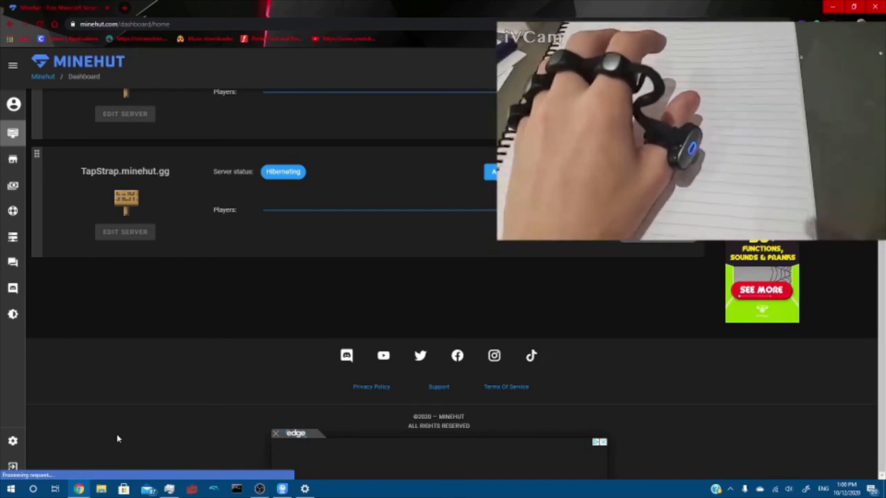
{"action": "mouse_move", "coordinate": [150, 277]}
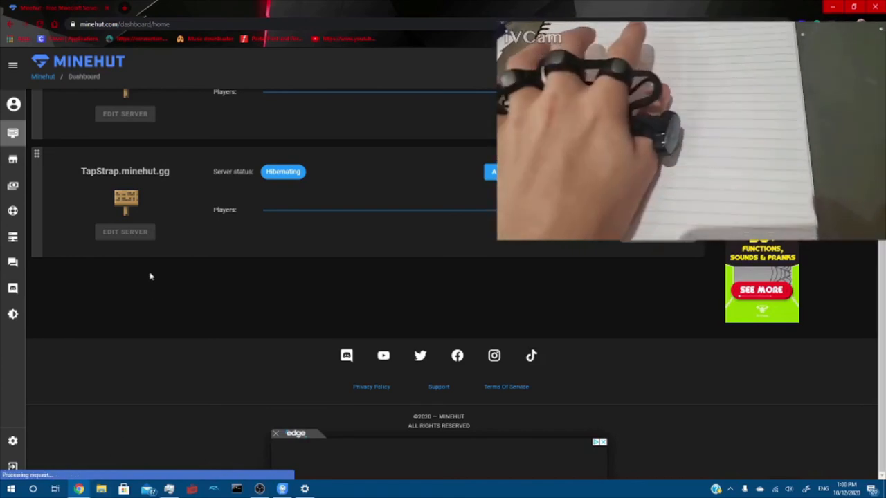
{"action": "left_click", "coordinate": [13, 65]}
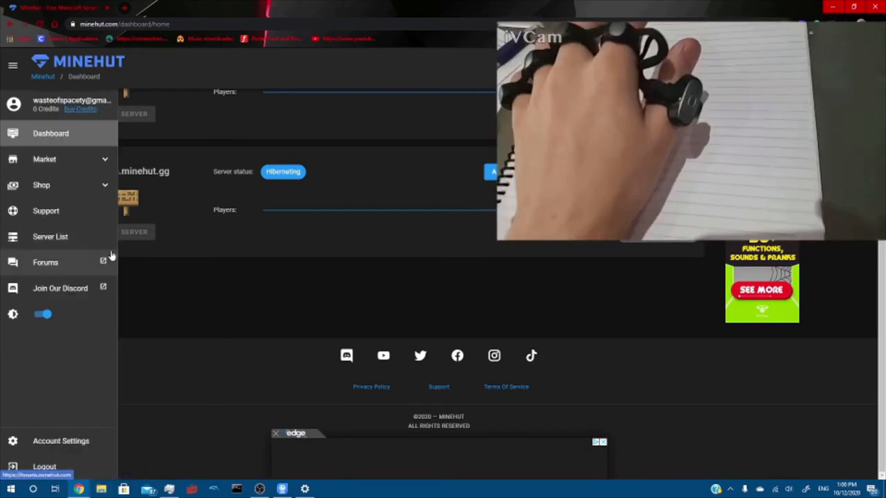
{"action": "left_click", "coordinate": [14, 65]}
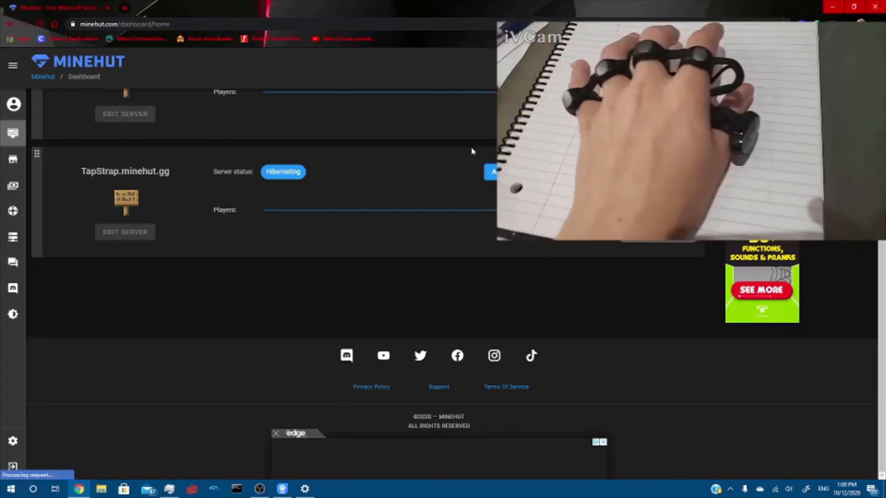
Activate TapStrap.minehut.gg and continue past the server-moving notice so it shows Online.
{"action": "left_click", "coordinate": [492, 172]}
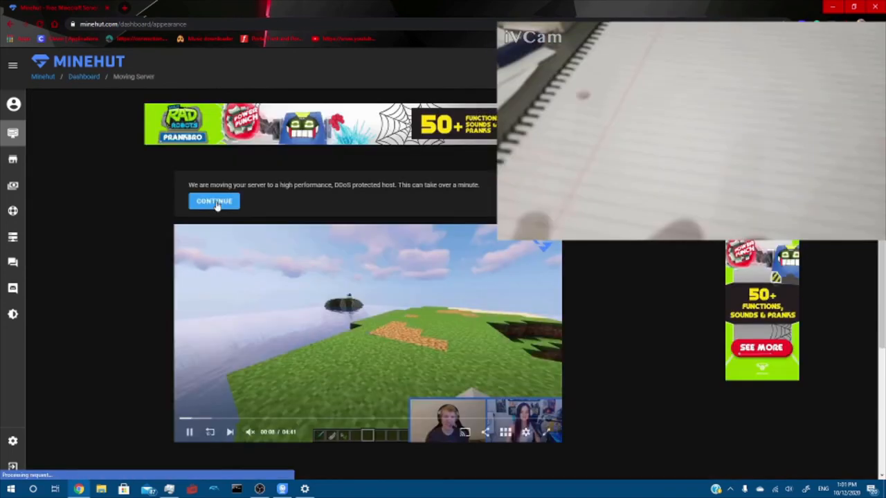
{"action": "left_click", "coordinate": [213, 201]}
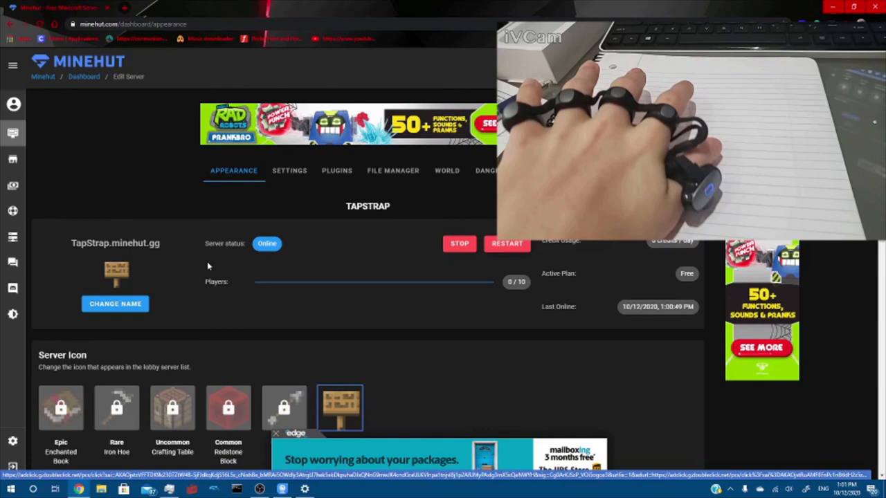
Begin the TapStrap server's MOTD with 'nee', shown in the preview.
{"action": "scroll", "scroll_direction": "down", "scroll_amount": 3}
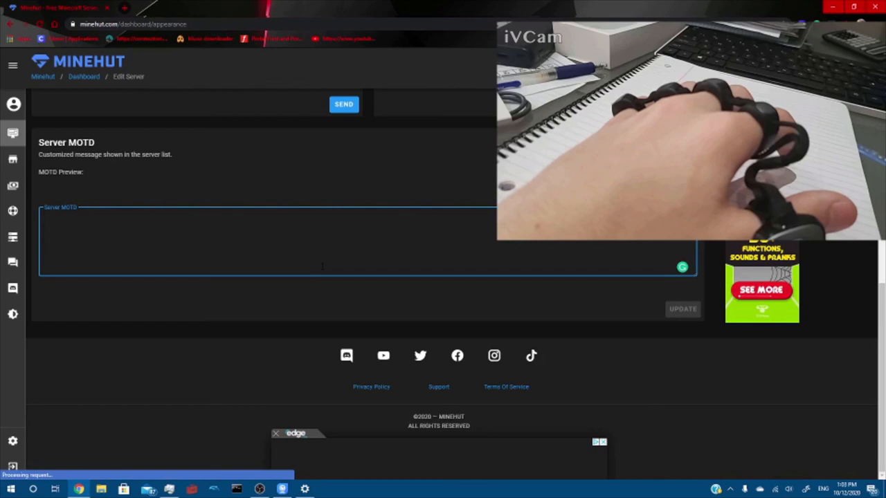
{"action": "type", "text": "i nee"}
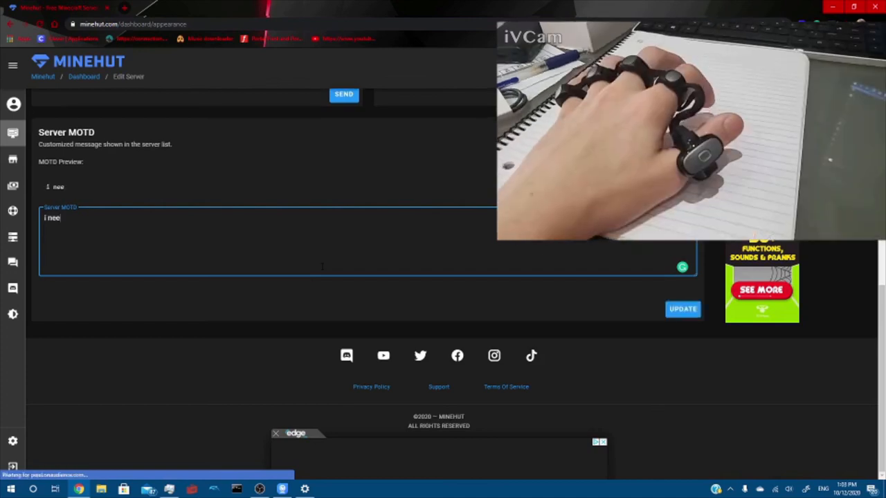